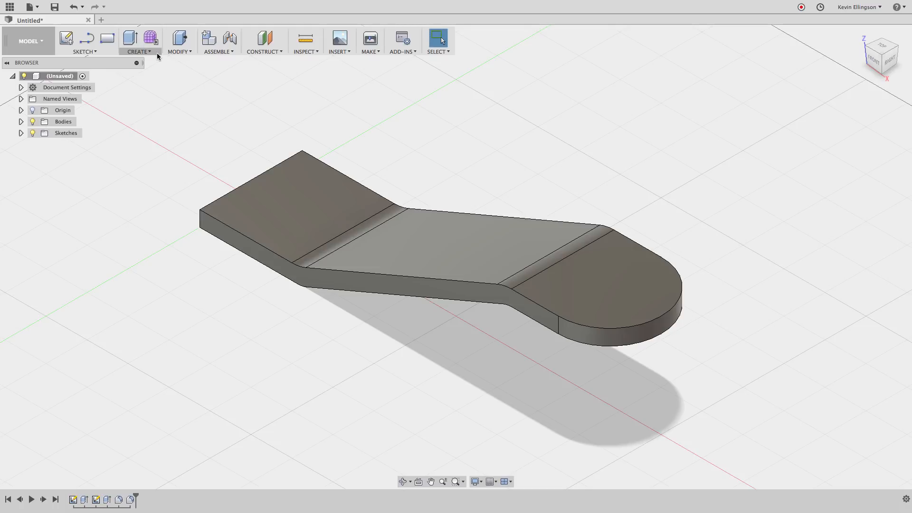
- Review the solid-creation tools and view the existing part from the top and front before sketching
left_click(138, 41)
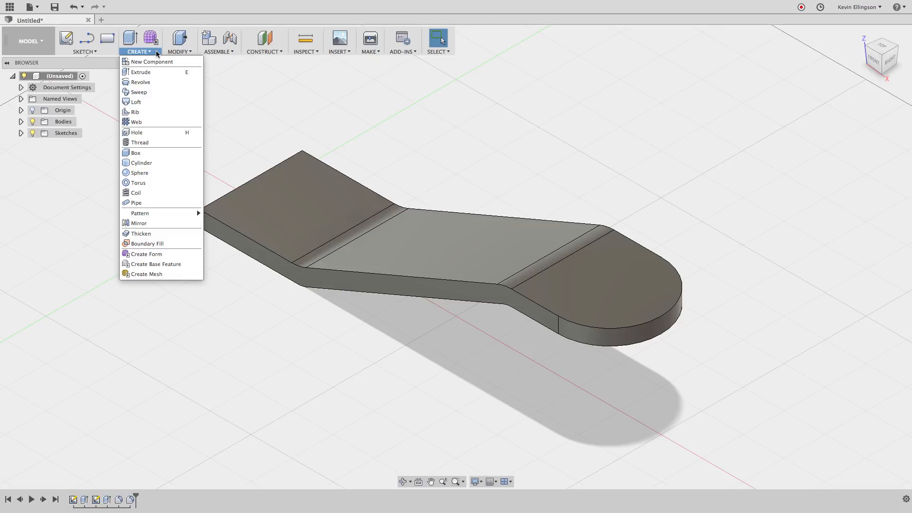
mouse_move(139, 92)
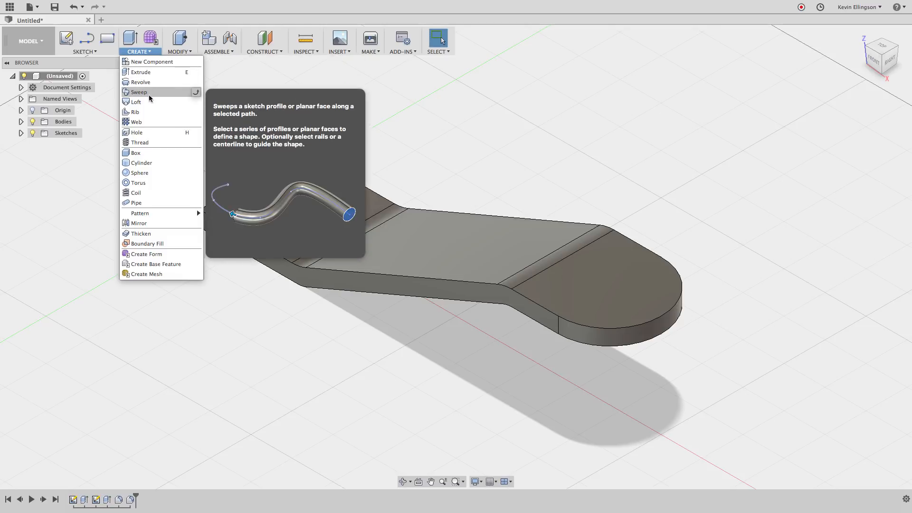
mouse_move(135, 101)
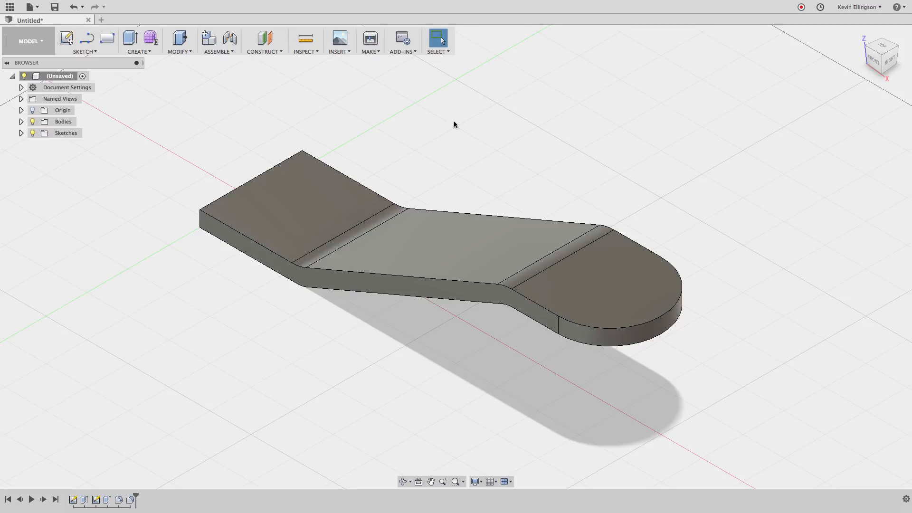
mouse_move(465, 126)
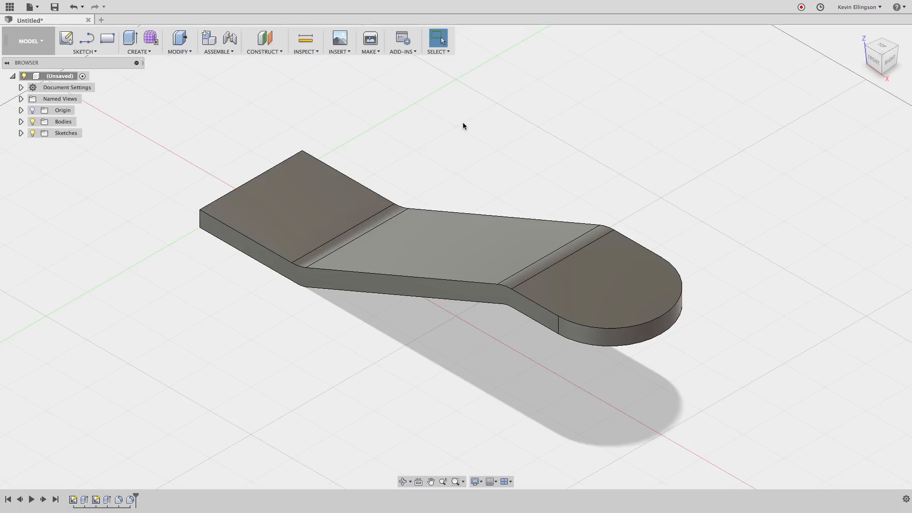
mouse_move(553, 147)
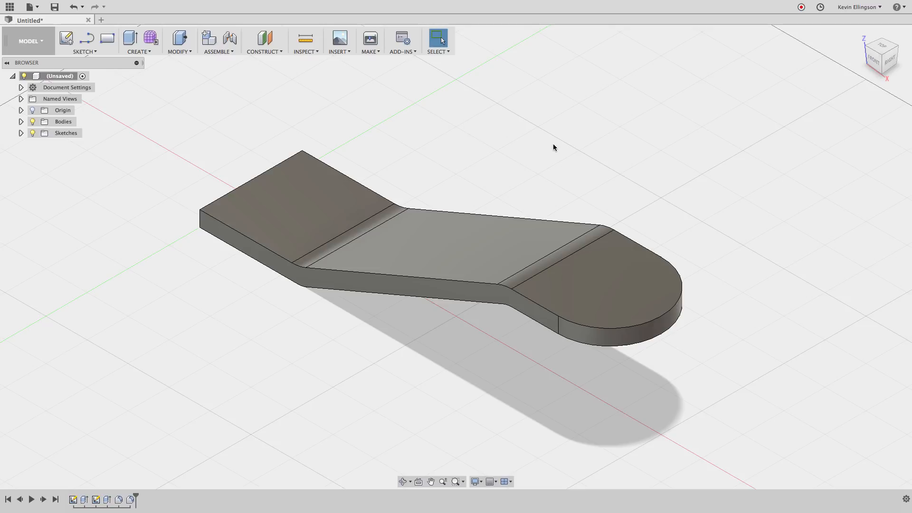
mouse_move(344, 327)
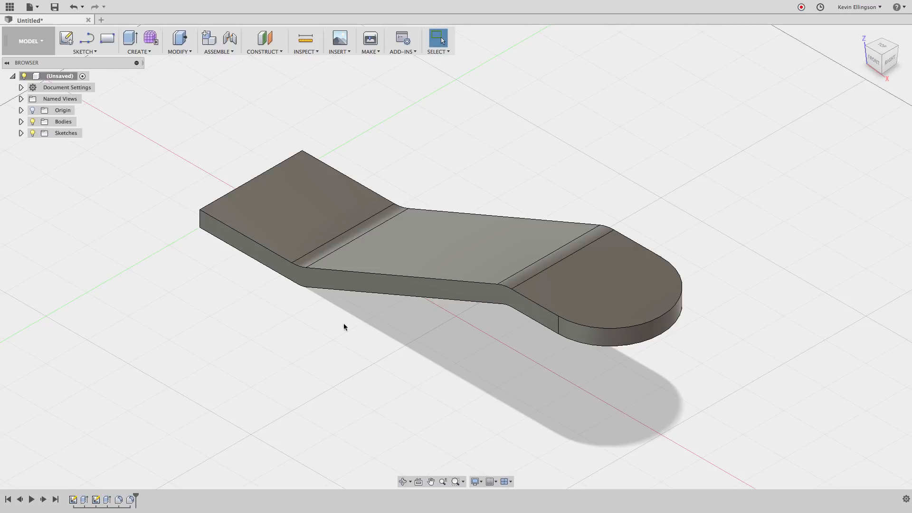
mouse_move(879, 64)
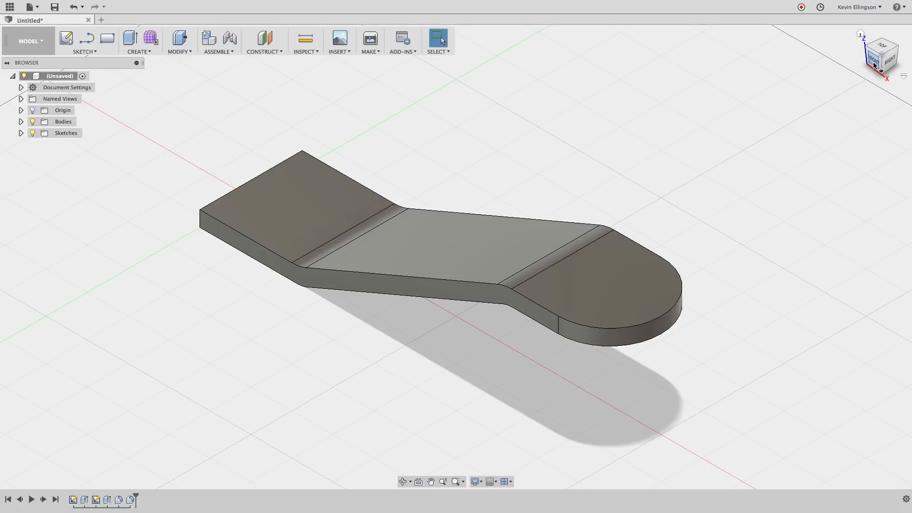
left_click(882, 55)
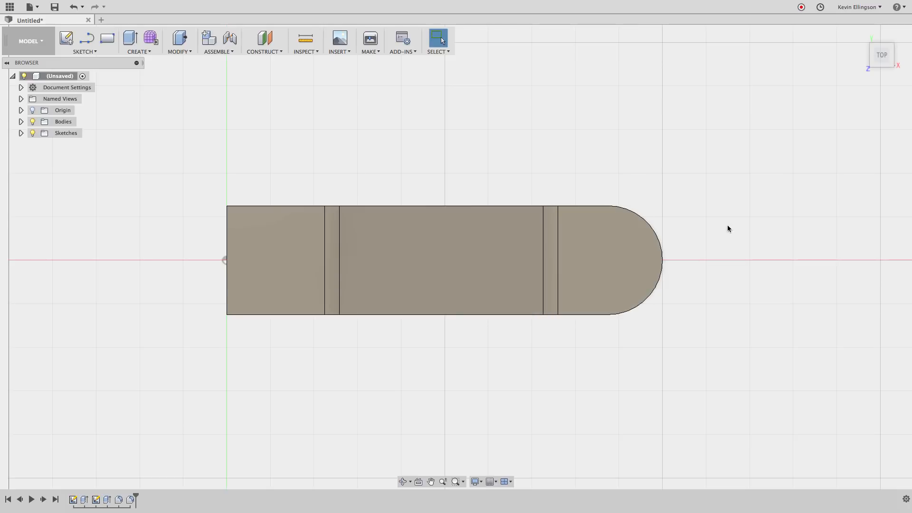
left_click(881, 55)
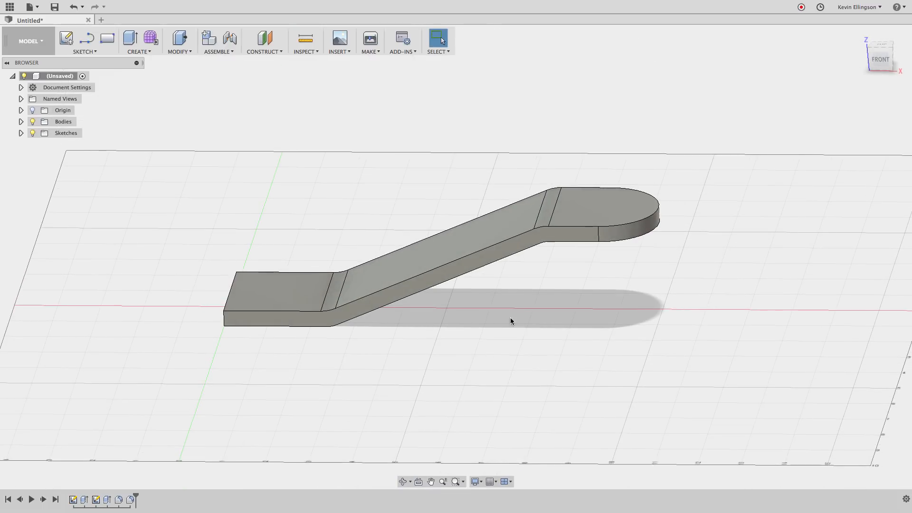
mouse_move(524, 202)
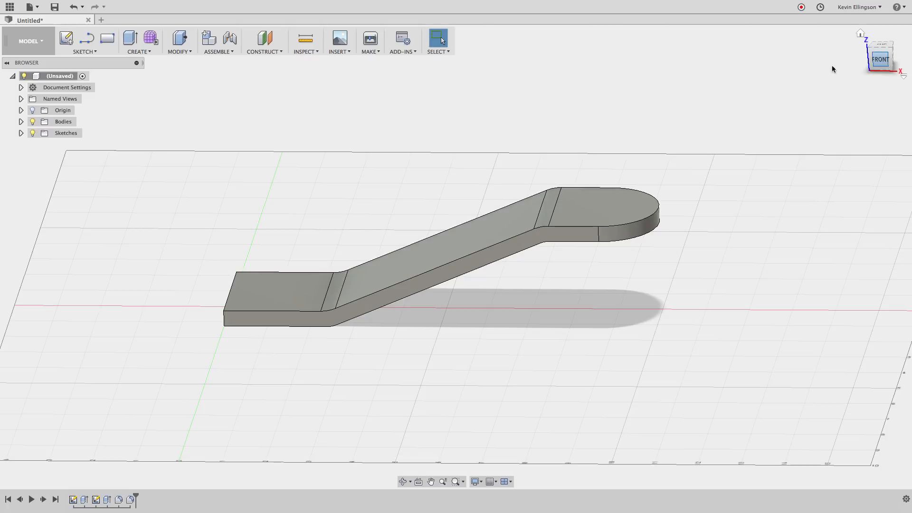
left_click(880, 55)
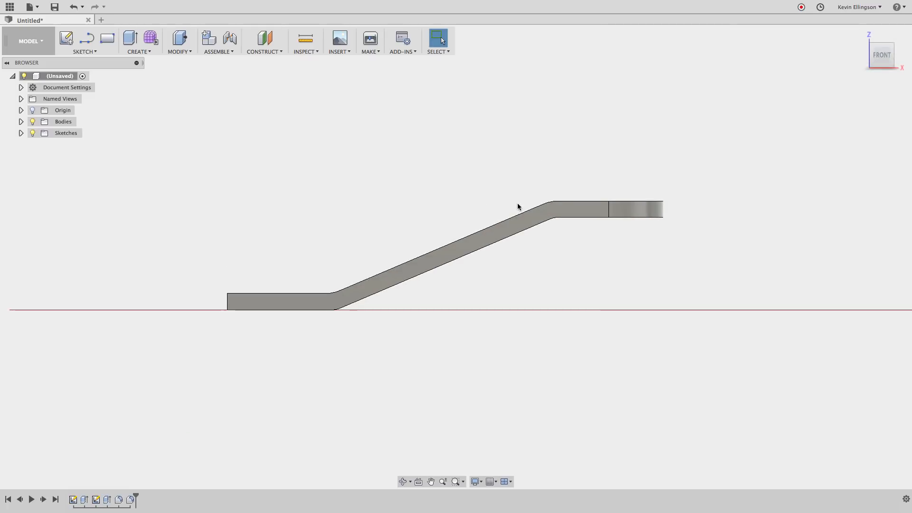
mouse_move(627, 307)
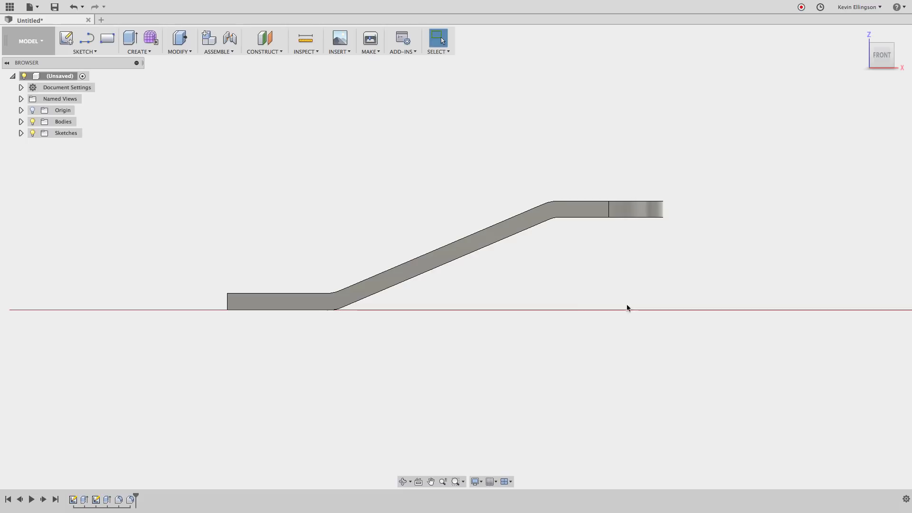
mouse_move(607, 247)
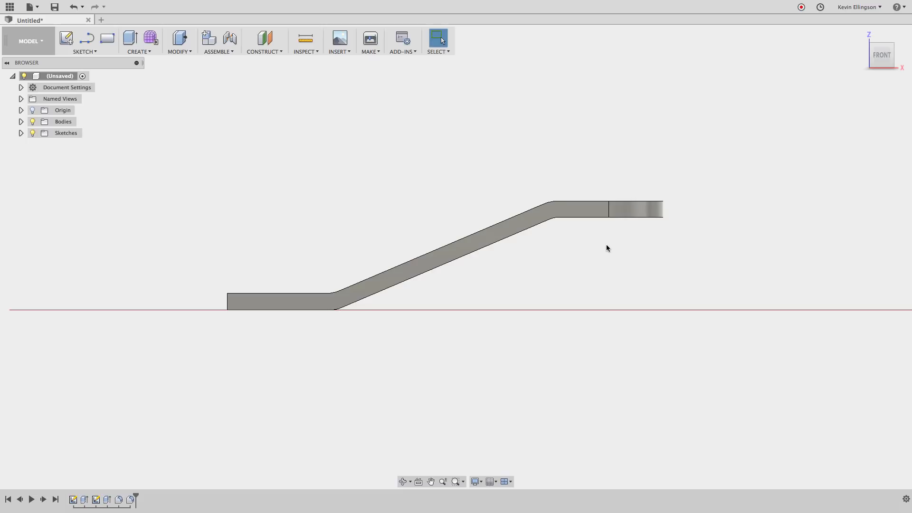
mouse_move(581, 141)
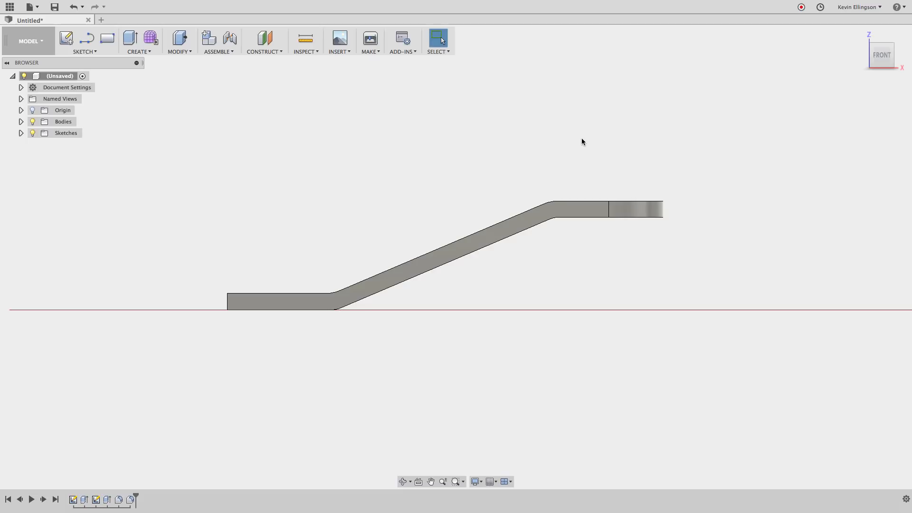
mouse_move(695, 150)
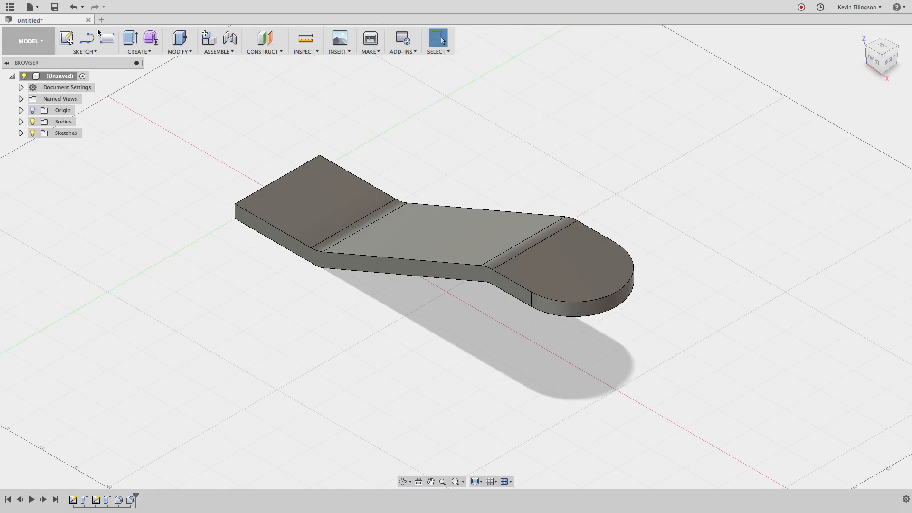
left_click(83, 51)
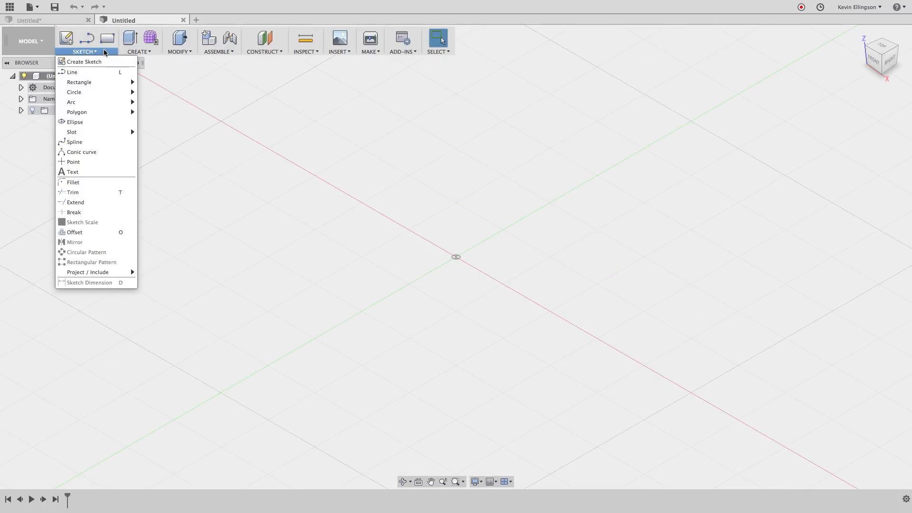
mouse_move(79, 82)
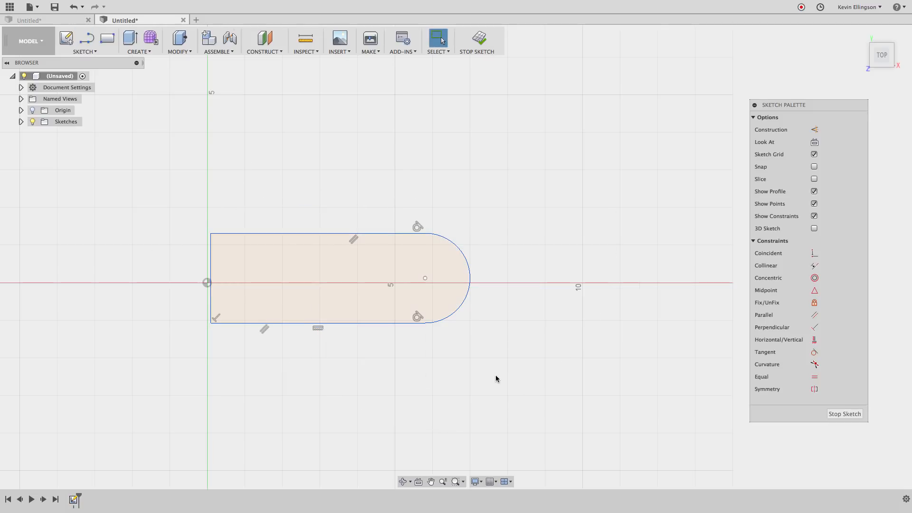
mouse_move(536, 360)
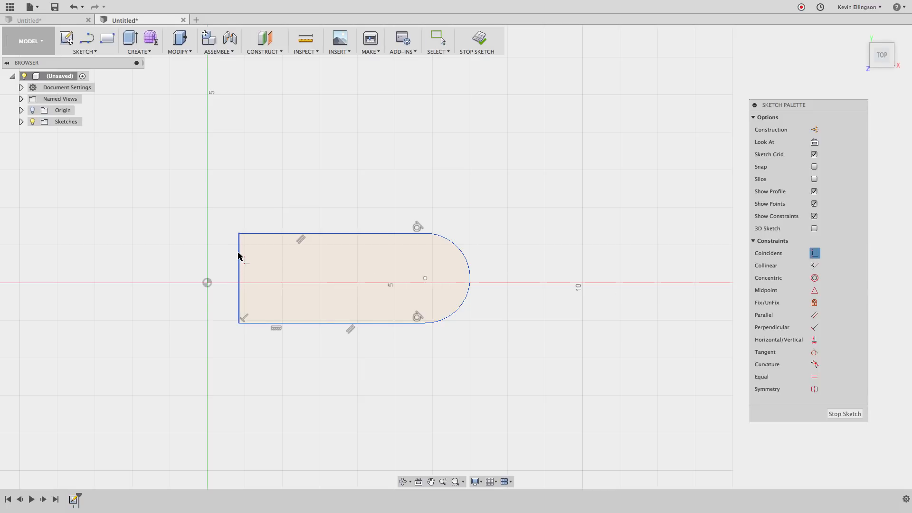
mouse_move(232, 259)
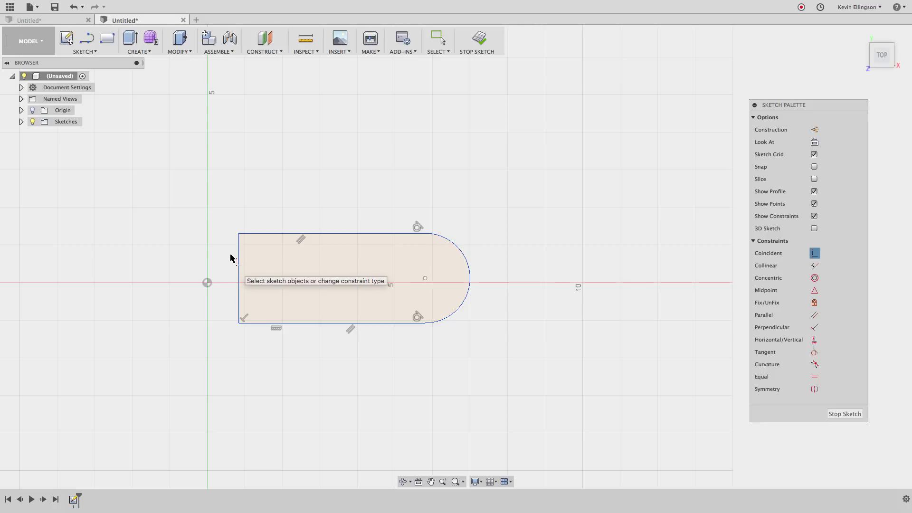
mouse_move(240, 277)
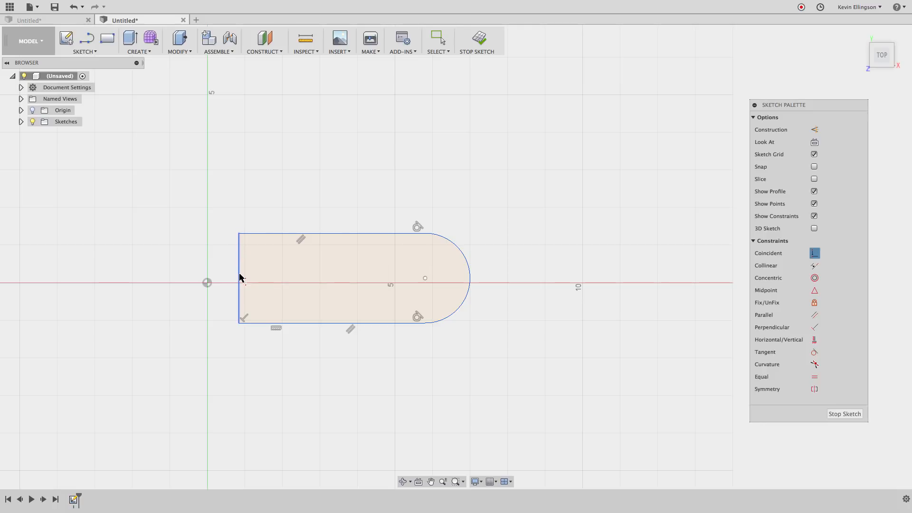
- Constrain the bar's left edge midpoint coincident with the sketch origin
left_click(240, 276)
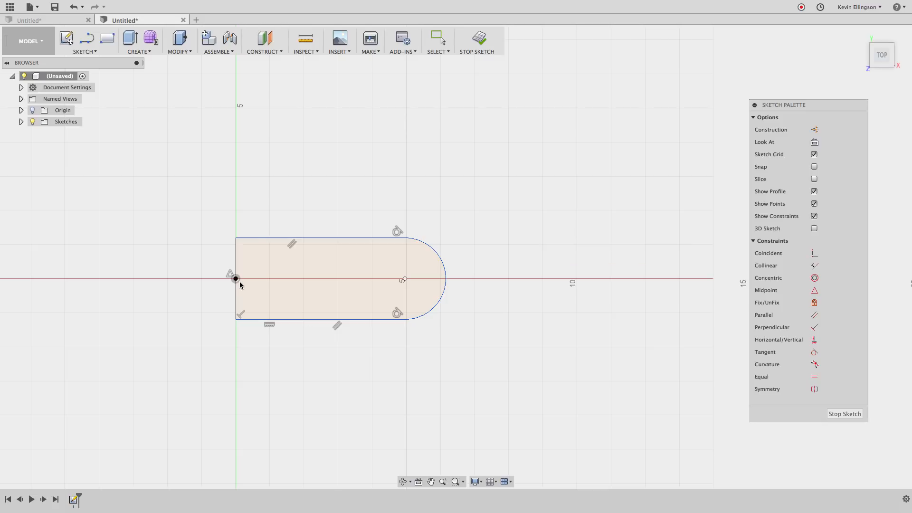
mouse_move(505, 299)
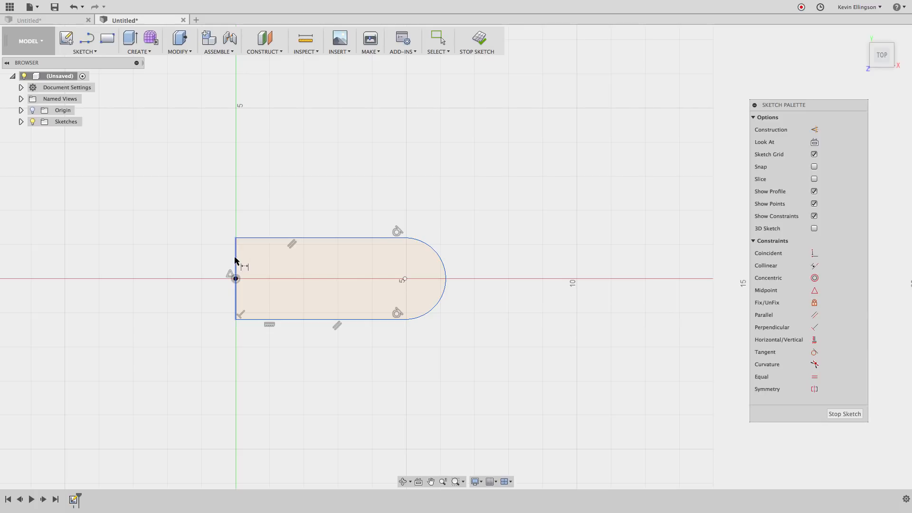
- Dimension the bar 2.50 high and 10.00 long to the arc tangent, then finish the sketch
left_click(236, 279)
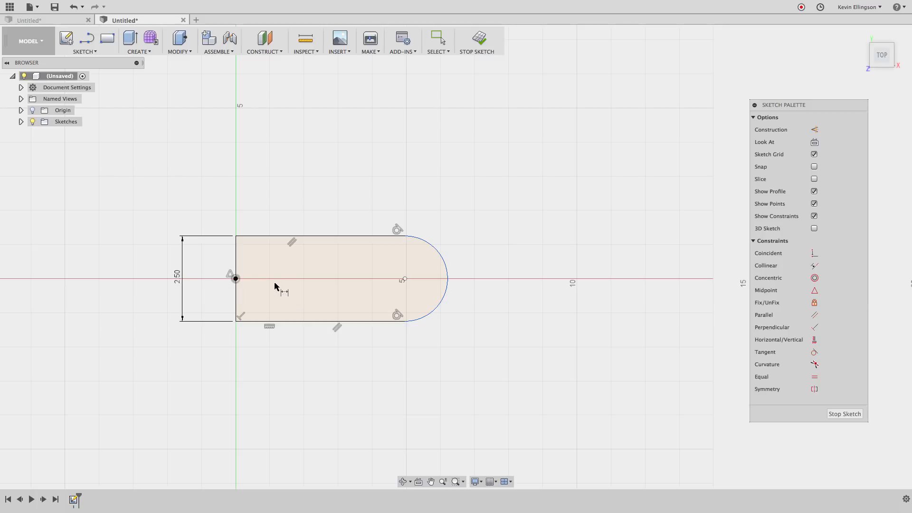
mouse_move(301, 291)
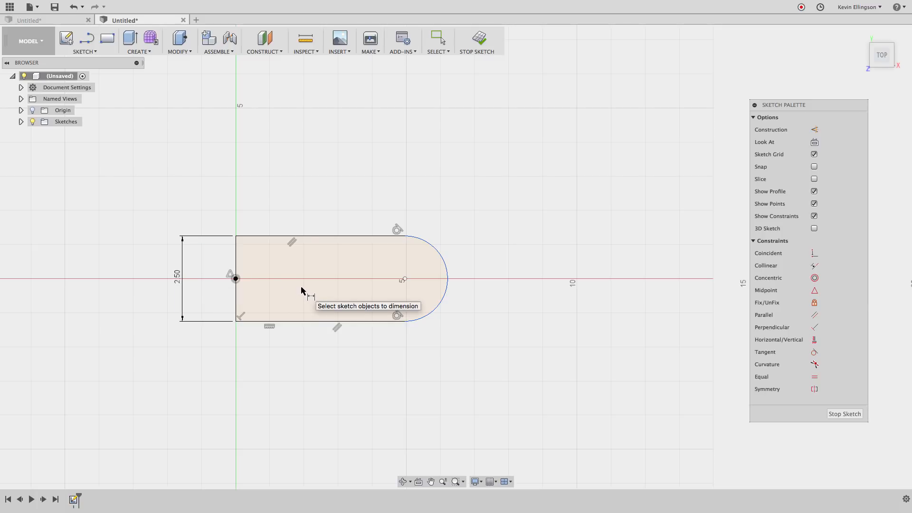
left_click(235, 278)
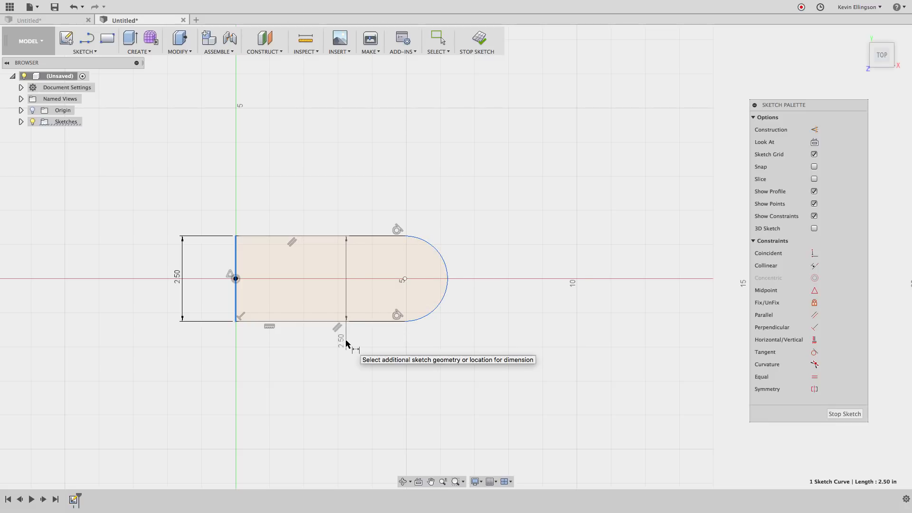
right_click(346, 337)
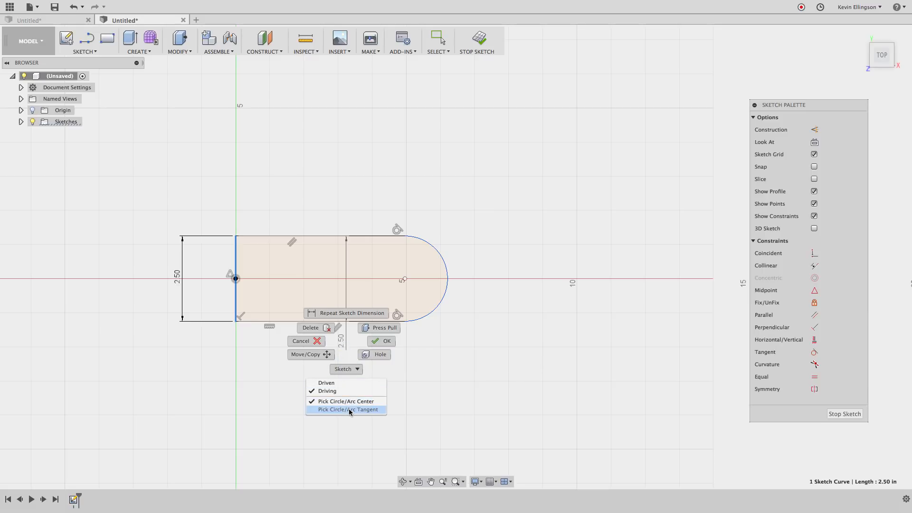
left_click(345, 409)
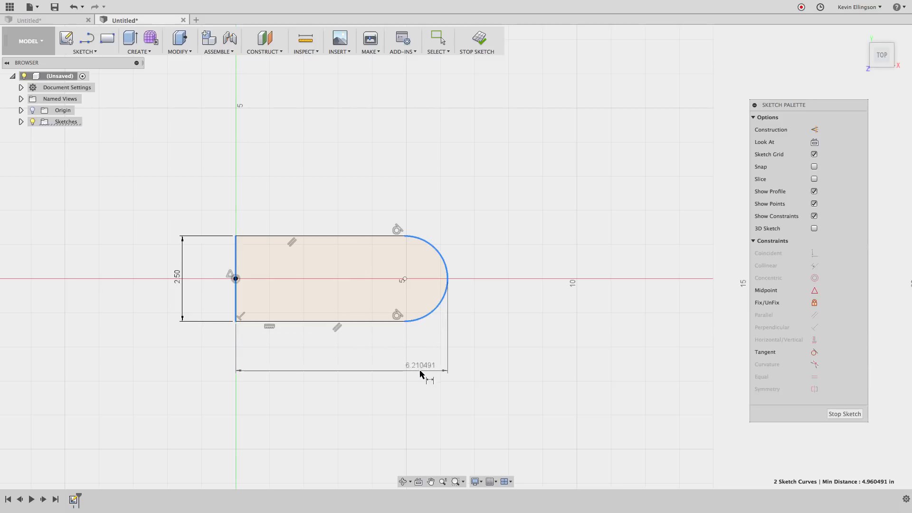
left_click(420, 365)
type("10")
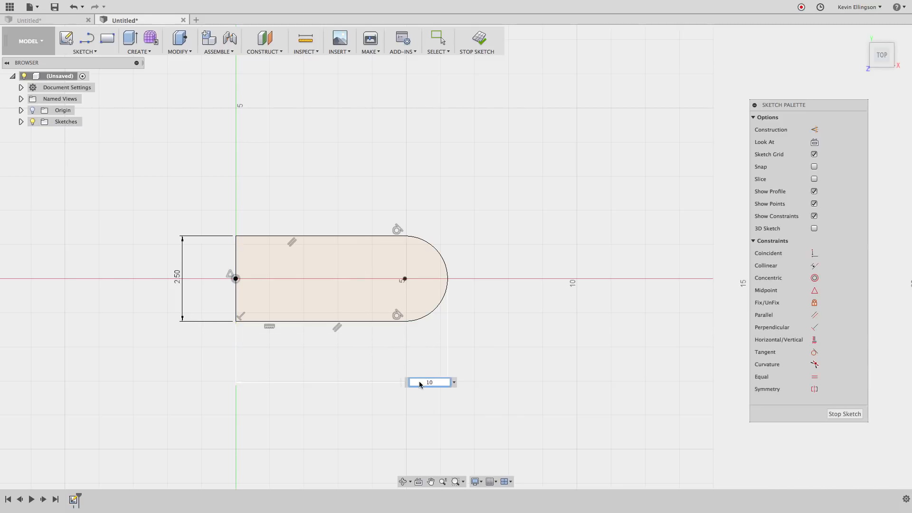
key("Return")
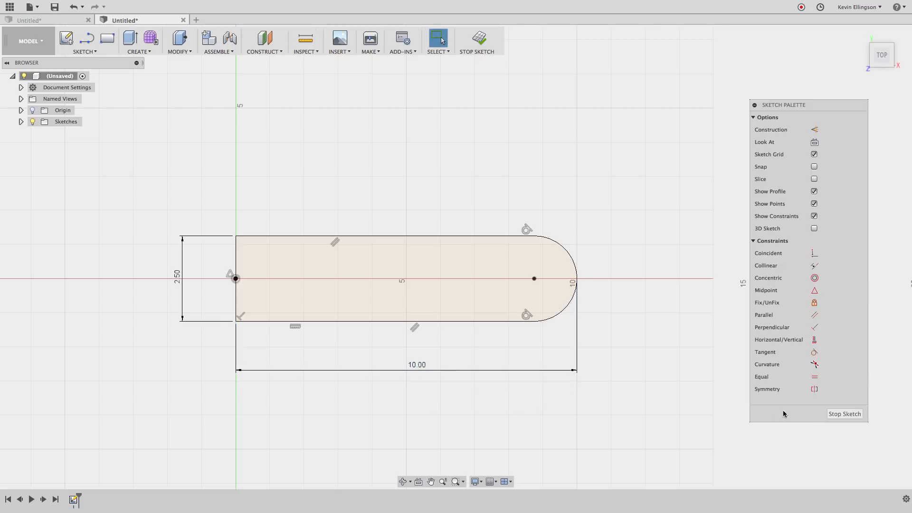
left_click(476, 40)
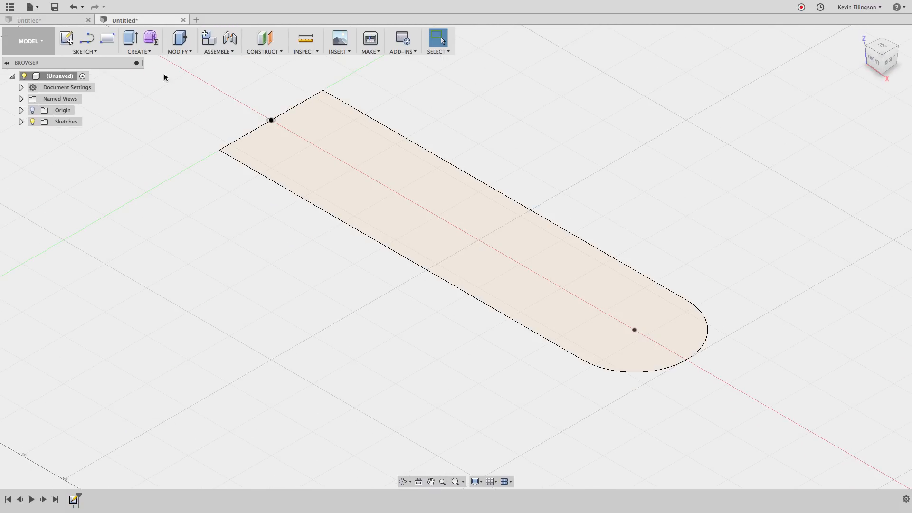
- Extrude the rounded bar profile 2.5 in as a new body
left_click(131, 38)
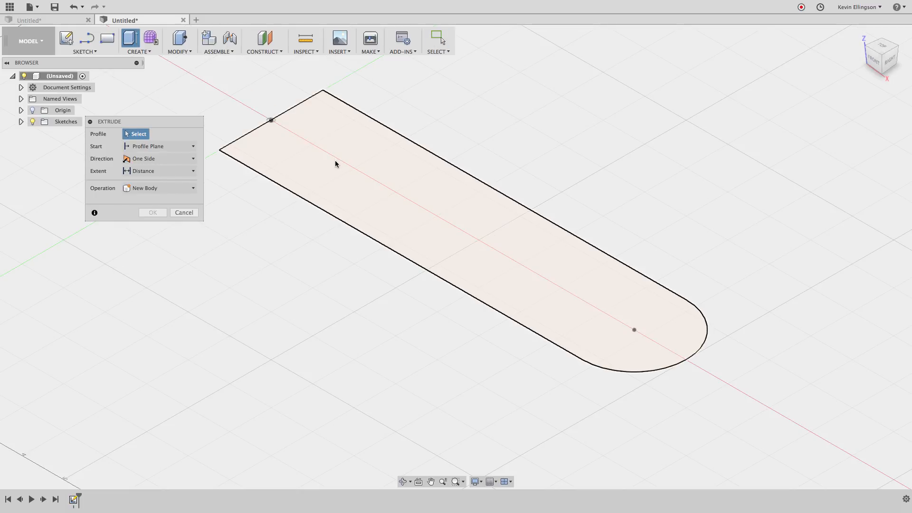
left_click(335, 163)
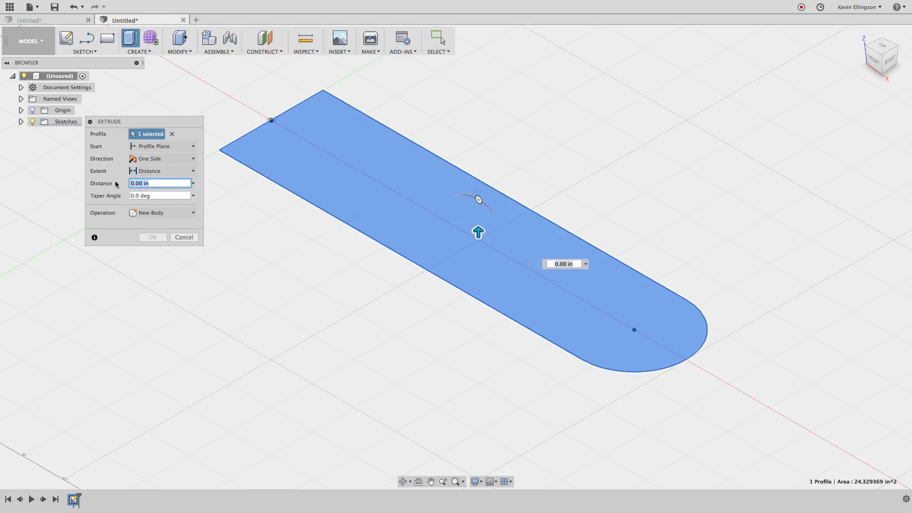
type("2.5")
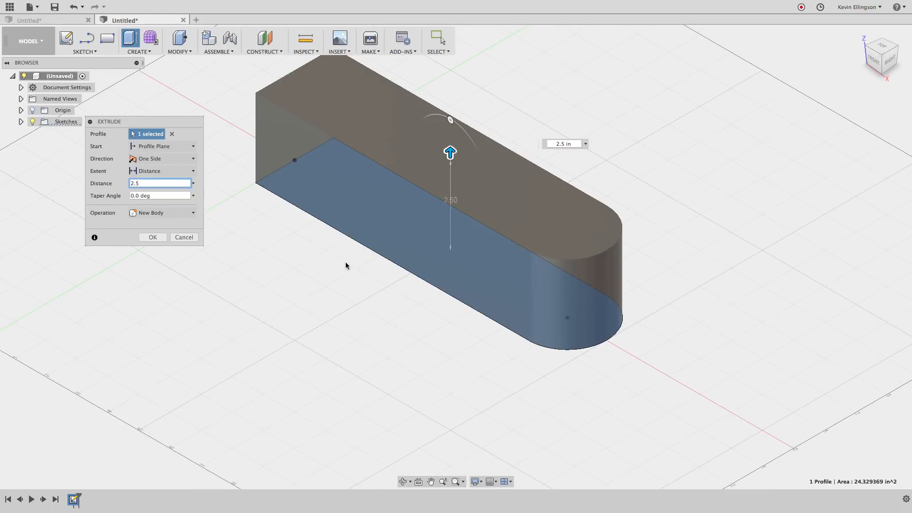
left_click(152, 237)
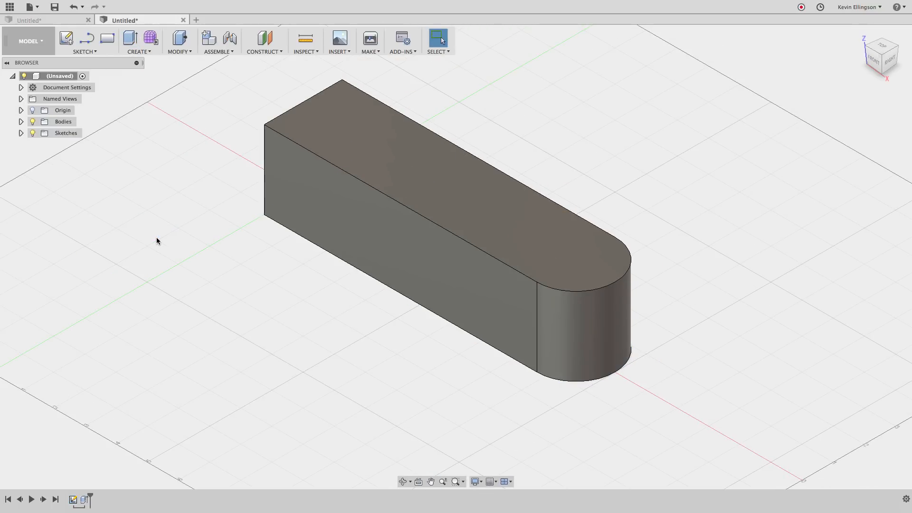
mouse_move(135, 204)
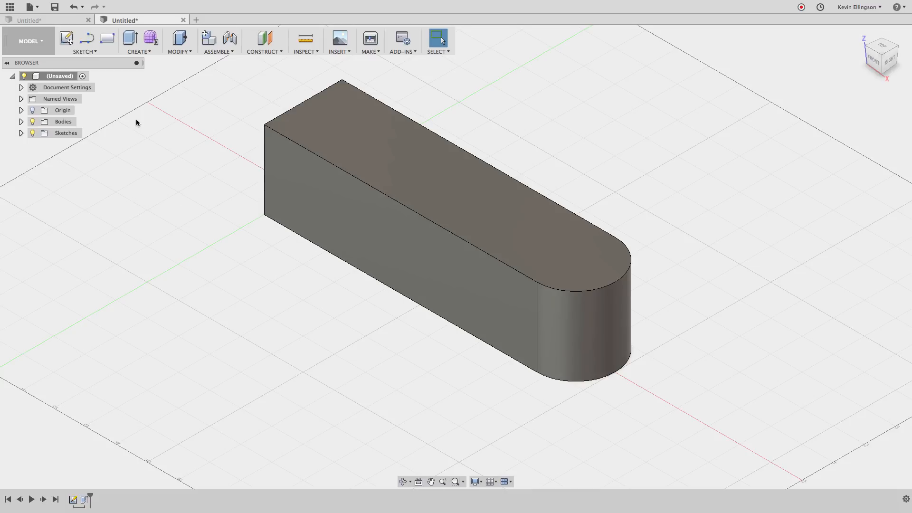
left_click(84, 40)
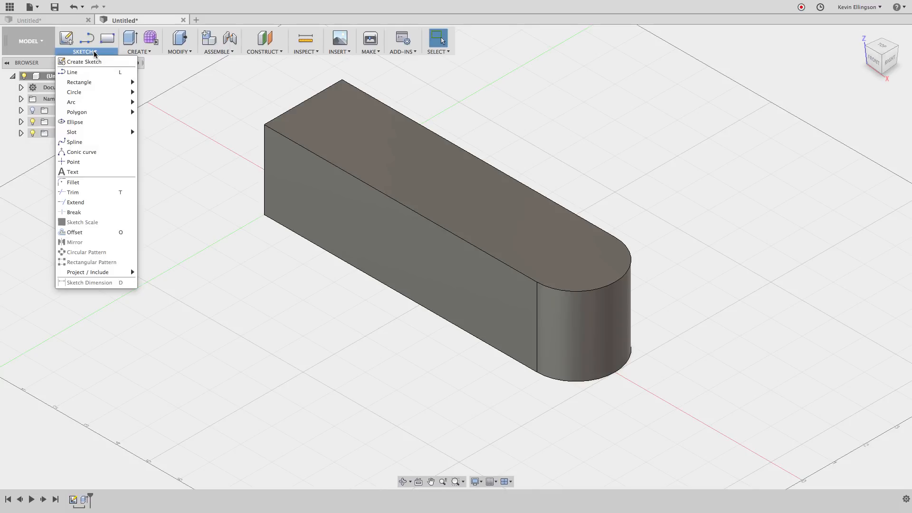
mouse_move(74, 93)
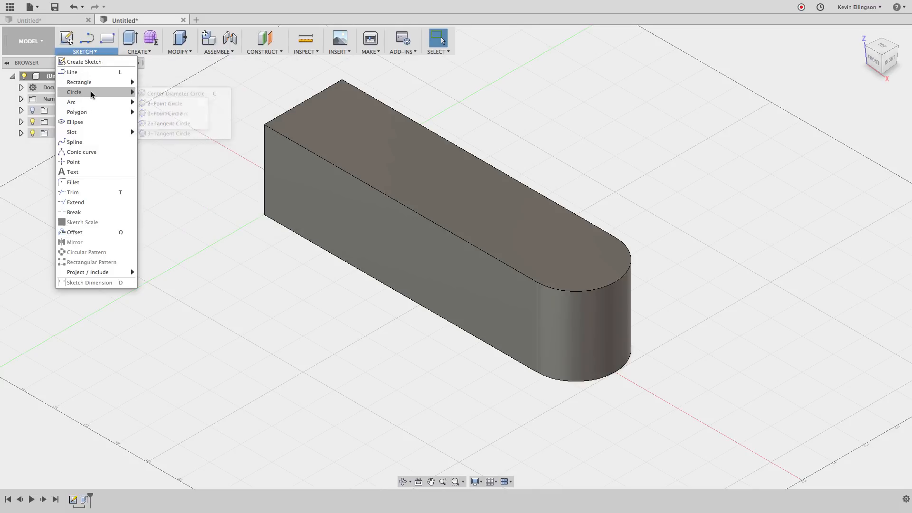
- Create a new sketch on the XZ front plane slicing through the body
left_click(85, 62)
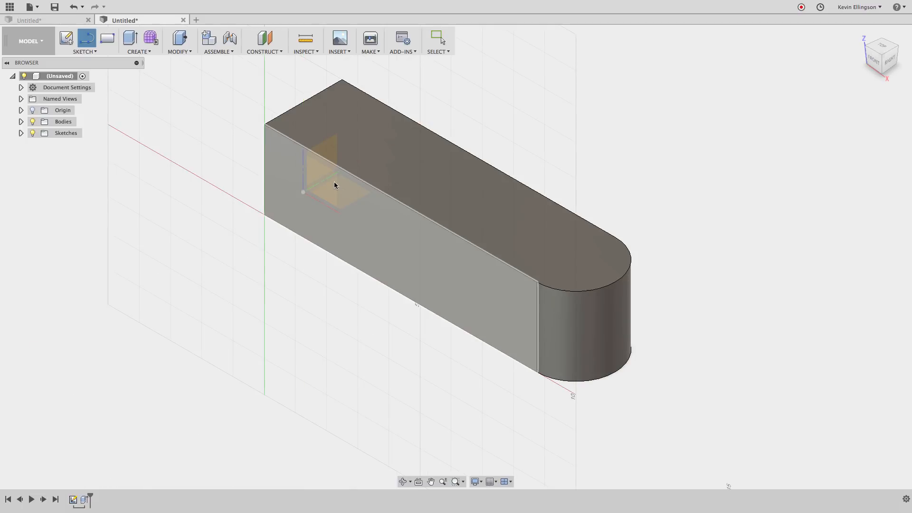
mouse_move(325, 190)
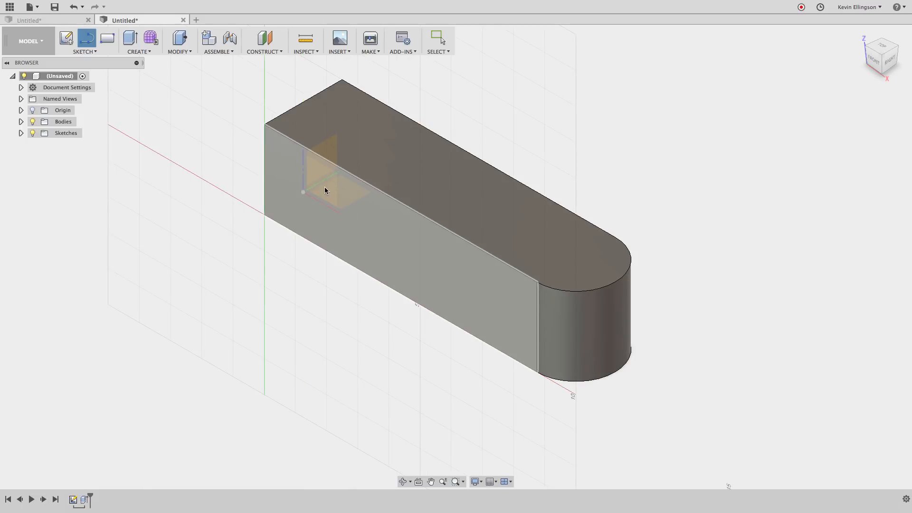
mouse_move(323, 181)
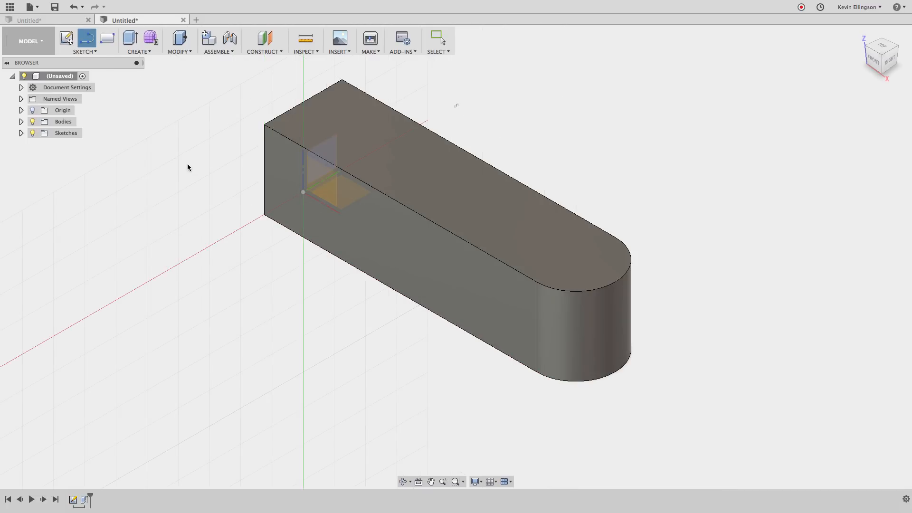
mouse_move(37, 122)
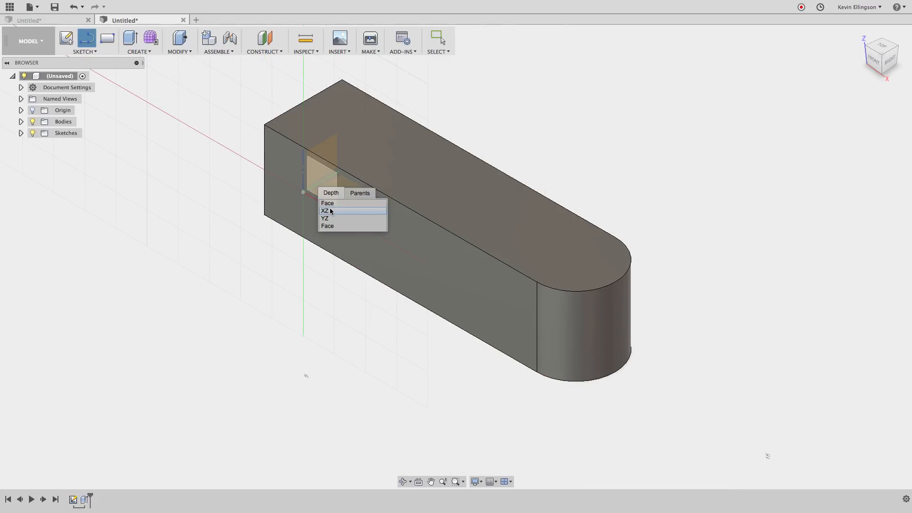
mouse_move(327, 216)
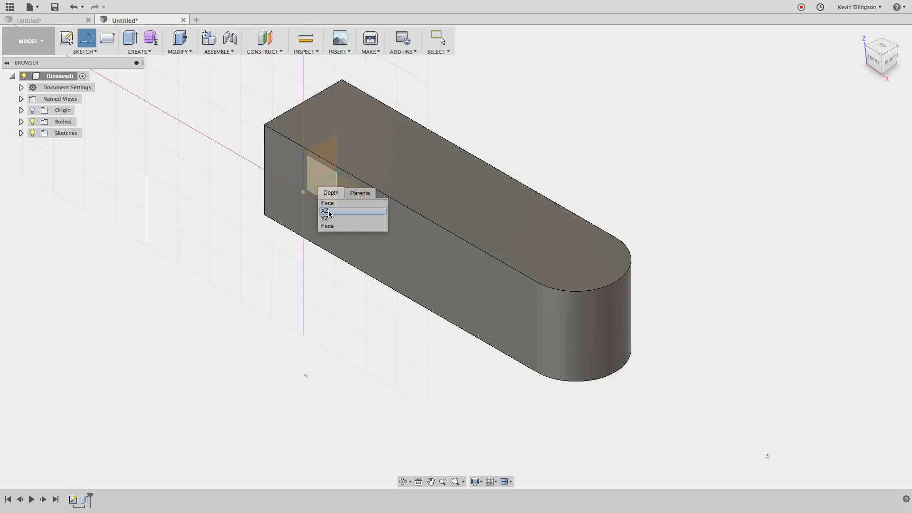
left_click(325, 211)
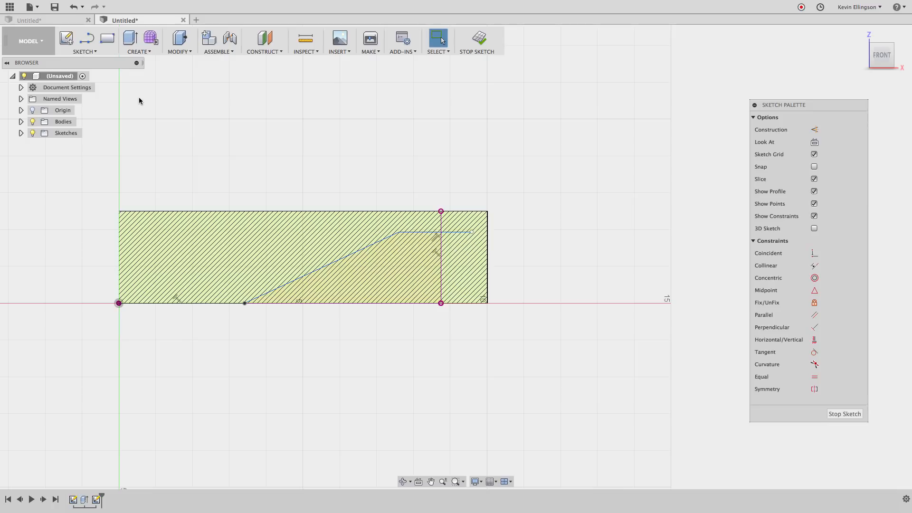
- Project the body's edges into the sketch and dimension the upper line 0.375 below the top edge
left_click(85, 41)
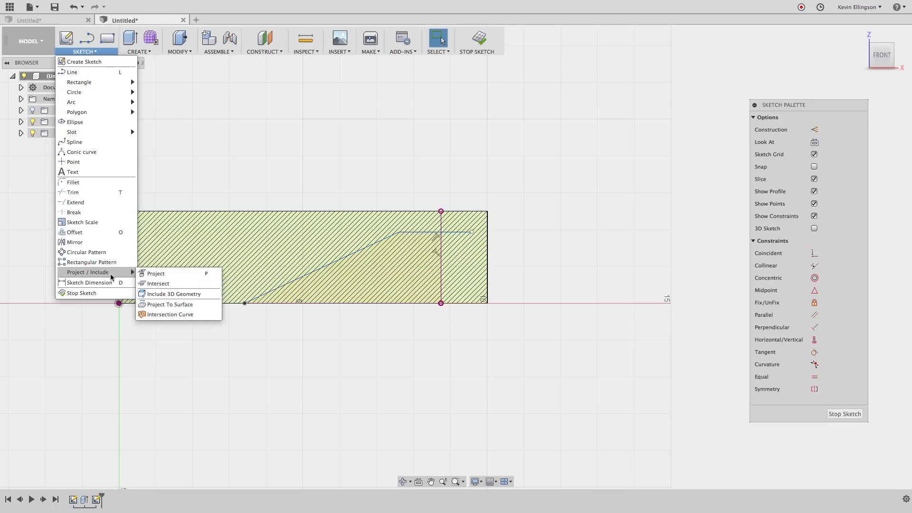
left_click(155, 273)
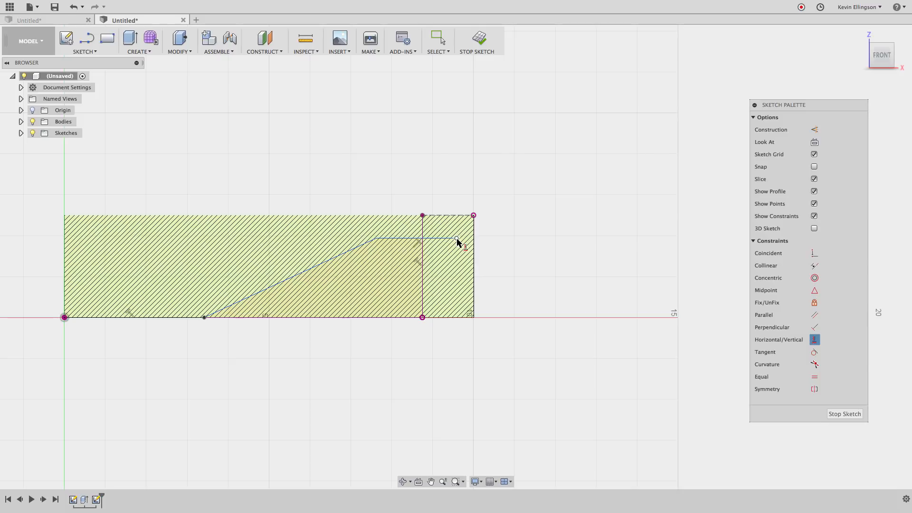
mouse_move(506, 263)
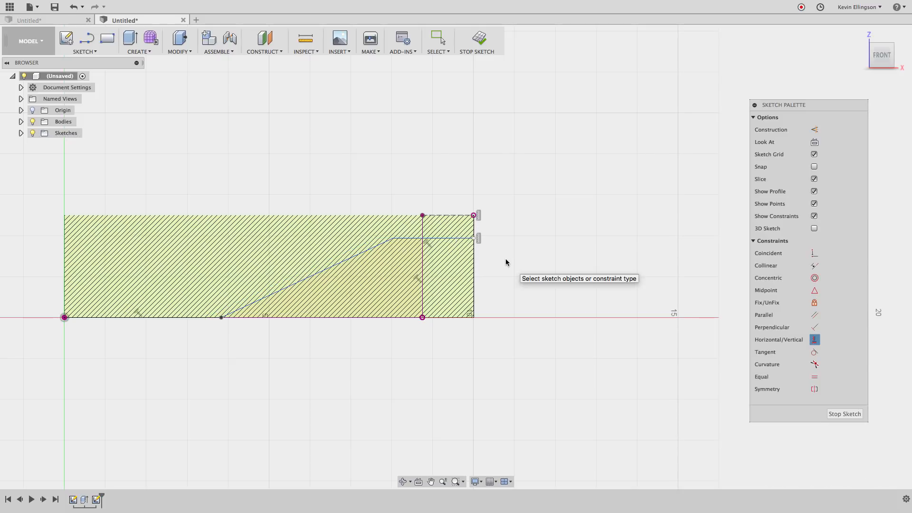
mouse_move(473, 220)
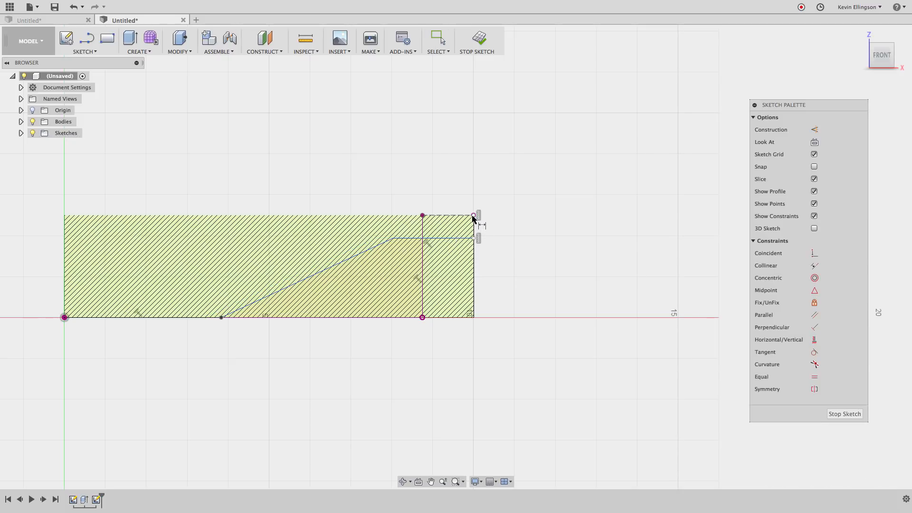
left_click(473, 237)
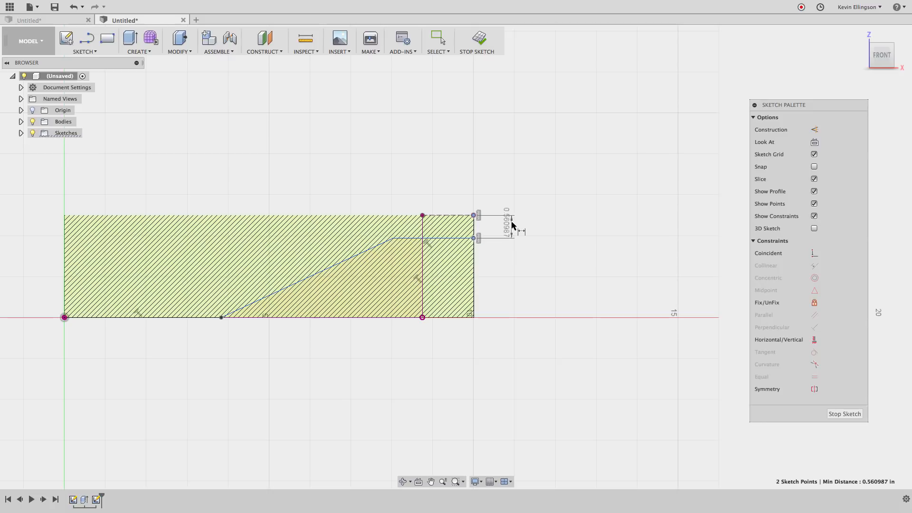
left_click(506, 224)
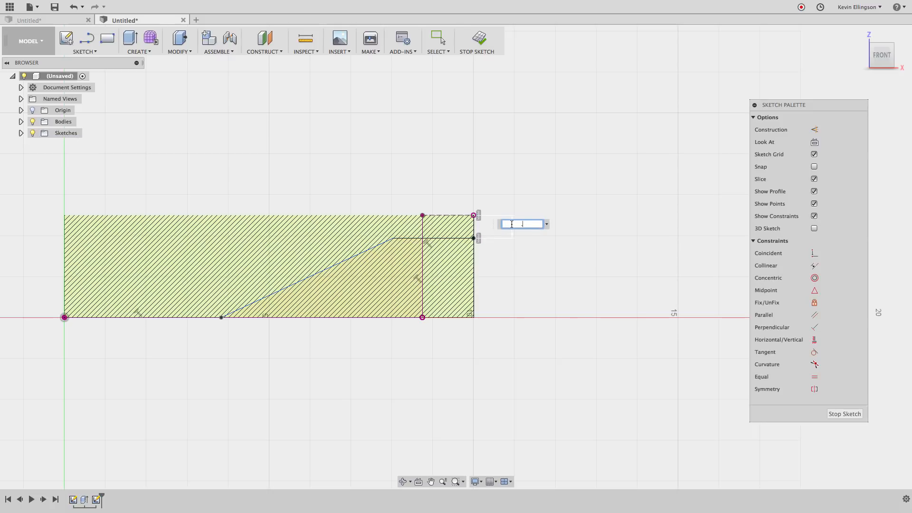
type(".375")
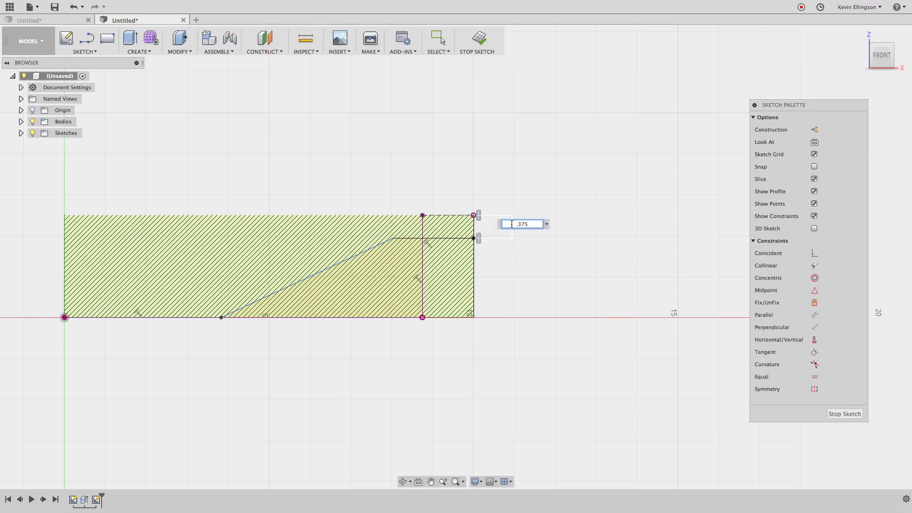
key("Return")
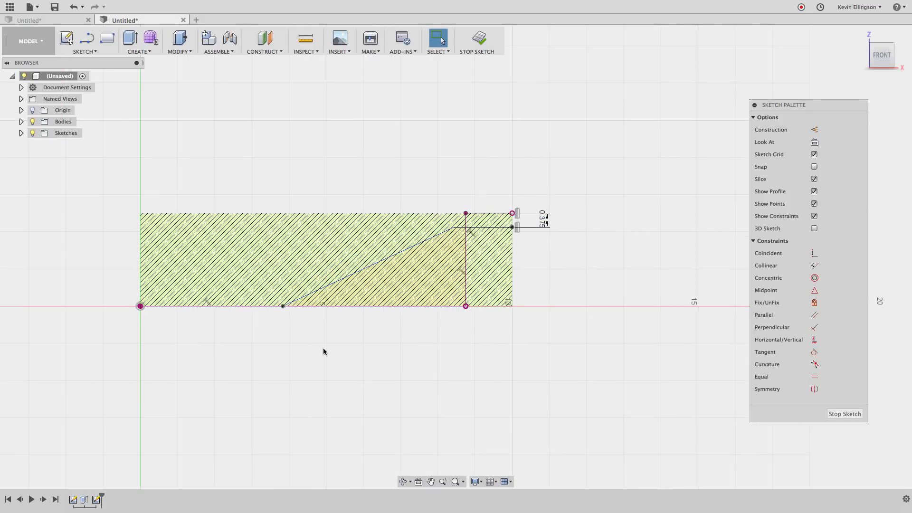
- Dimension the lower bend point 3.00 from the left end of the sketch
left_click(211, 305)
type("3")
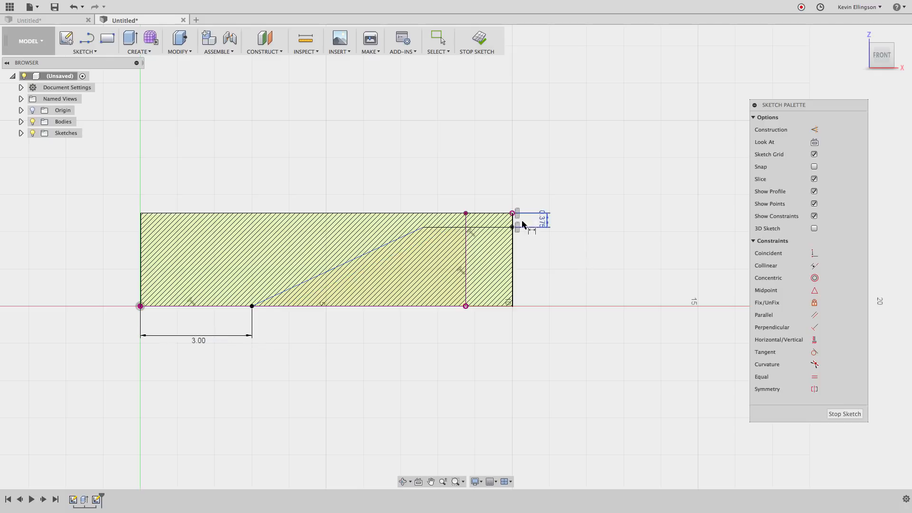
left_click(466, 219)
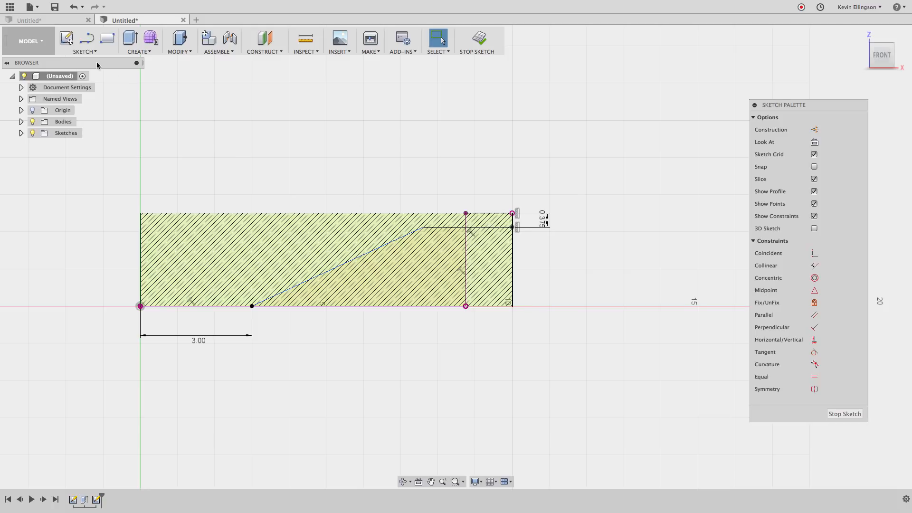
left_click(85, 41)
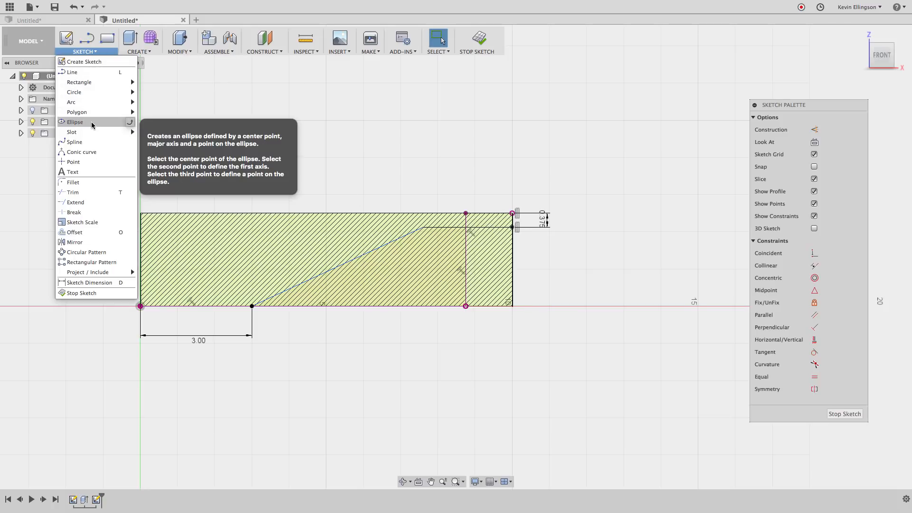
mouse_move(74, 231)
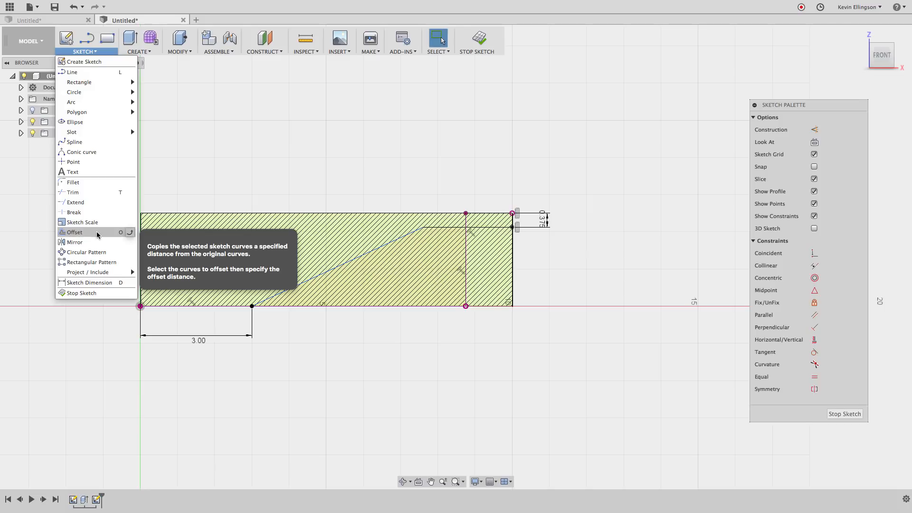
- Offset the stepped line chain 0.375 to form the strip's thickness profile
left_click(73, 232)
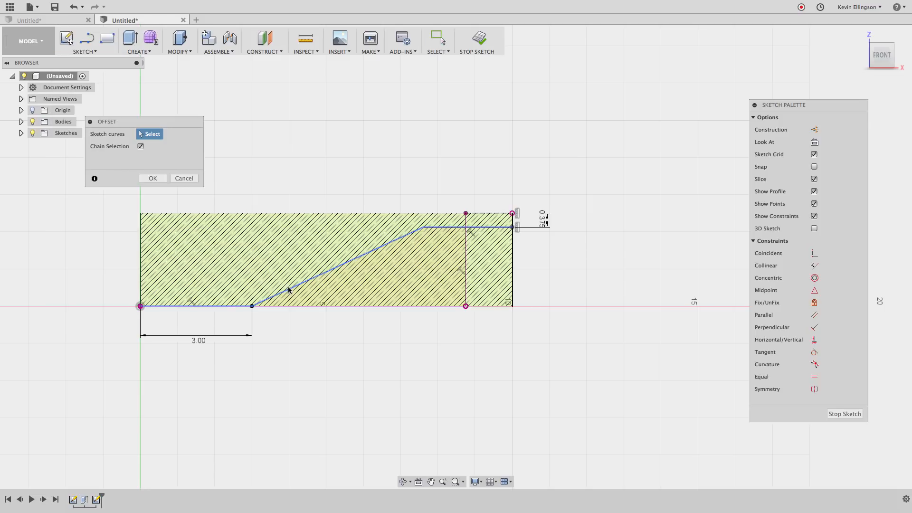
left_click(283, 277)
type(".375")
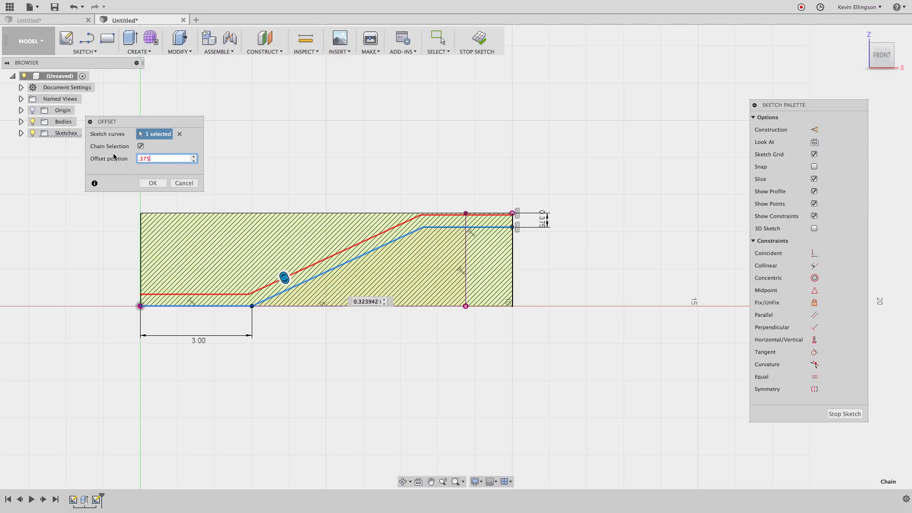
left_click(152, 183)
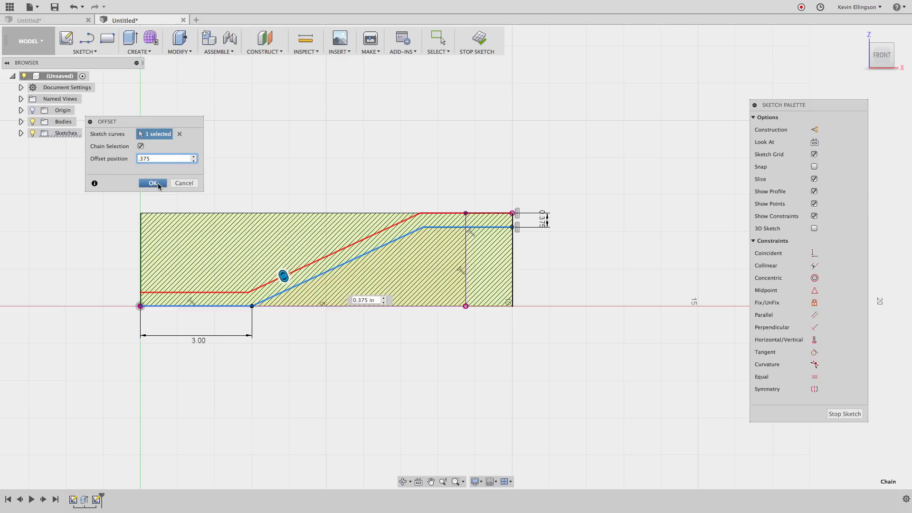
left_click(152, 183)
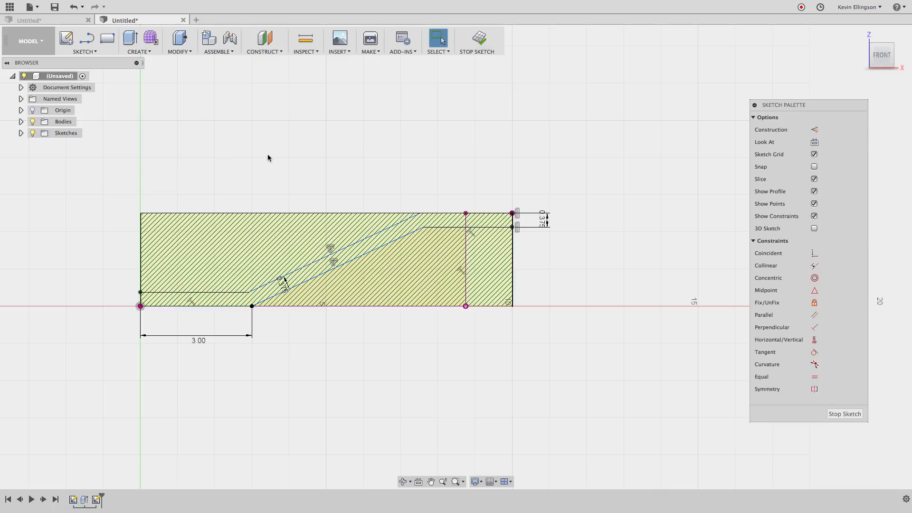
mouse_move(438, 171)
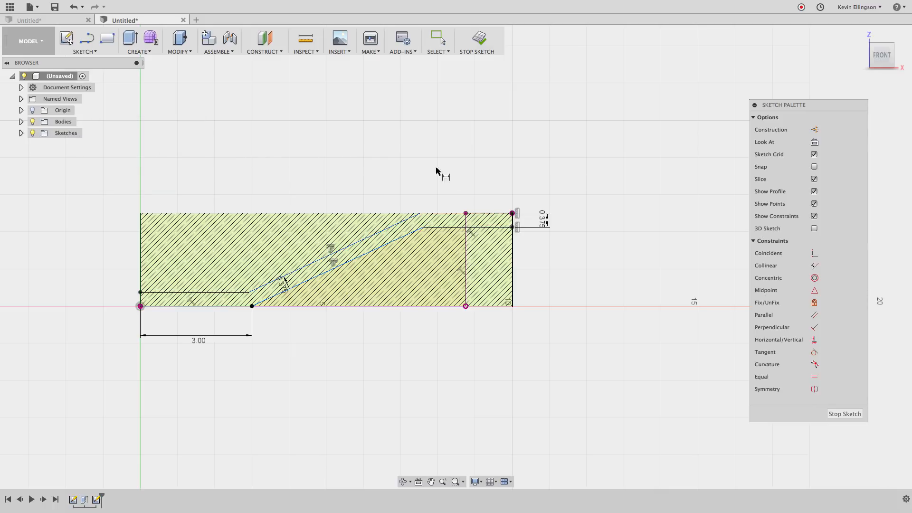
- Start a dimension from the offset line's upper bend to the right edge, declining the over-constraint warning
left_click(465, 214)
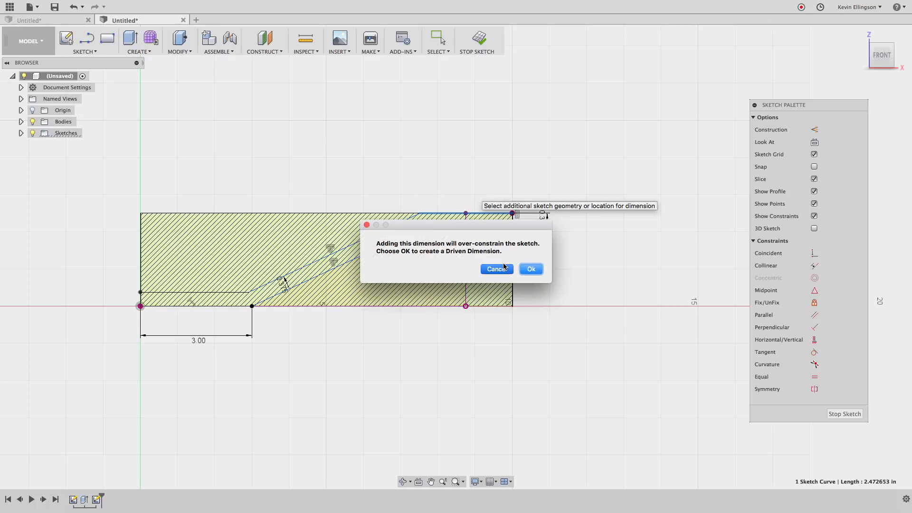
left_click(530, 269)
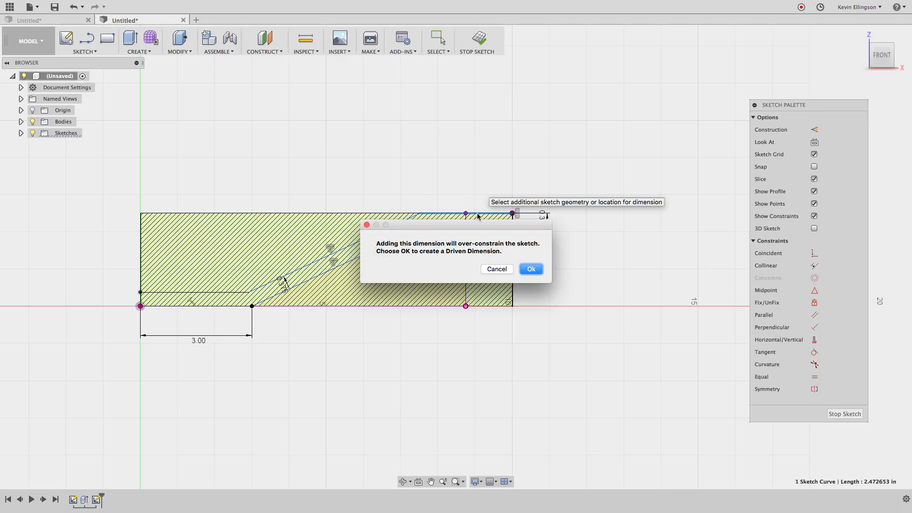
left_click(529, 269)
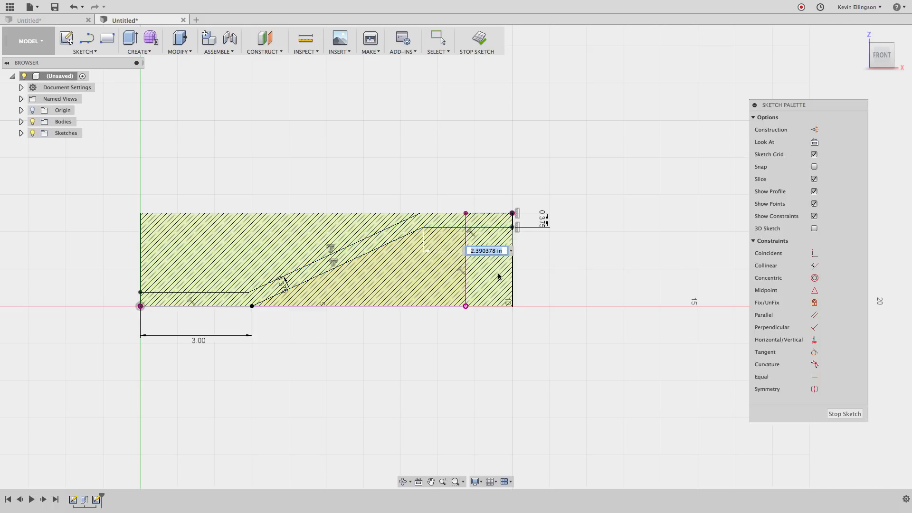
- Set the upper bend 3.00 from the right end and make the vertical line construction geometry
type("3.00")
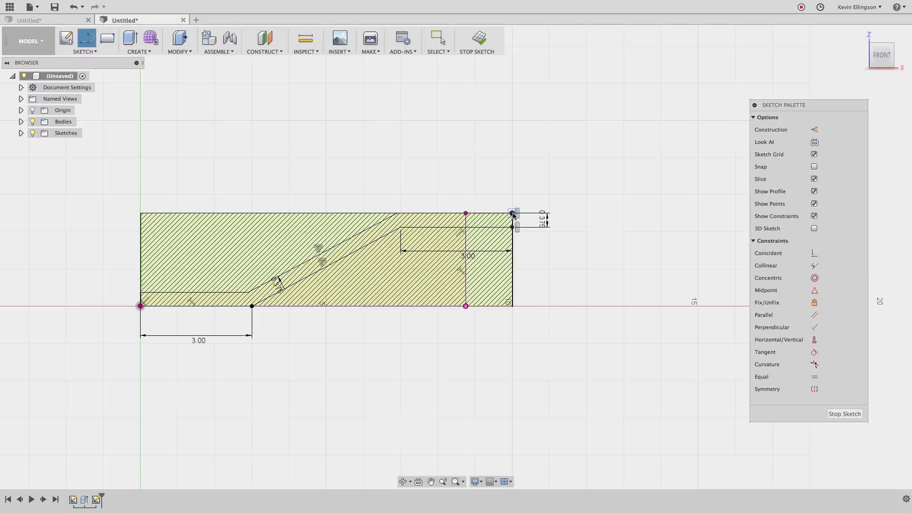
mouse_move(583, 266)
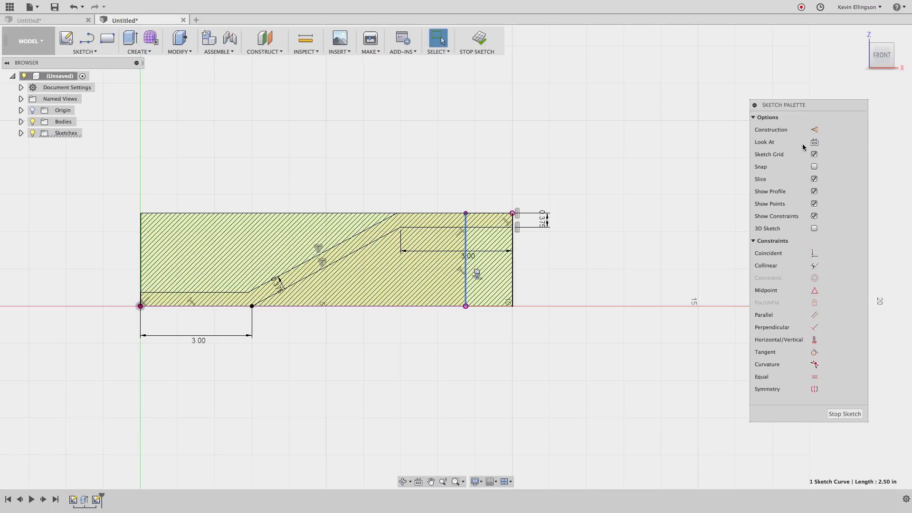
left_click(364, 232)
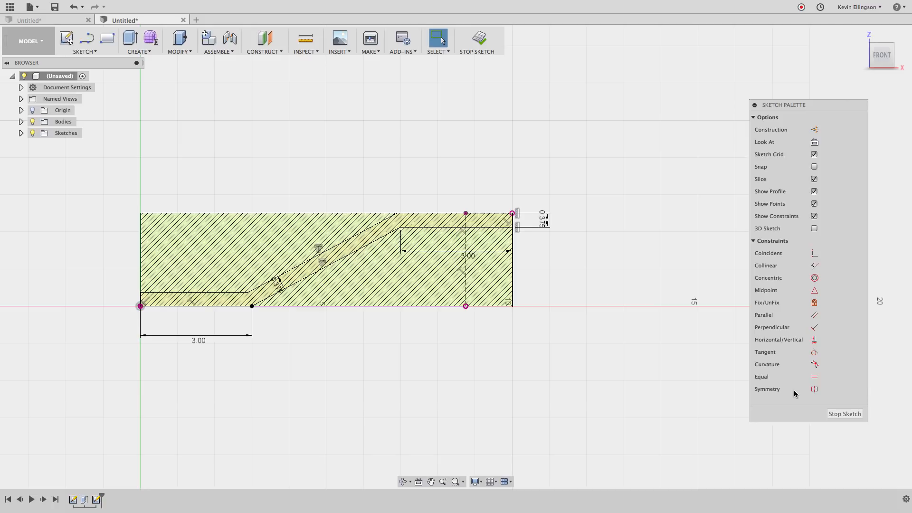
- Finish the sketch so the rounded-end bar shows with the stepped strip on its front
left_click(476, 41)
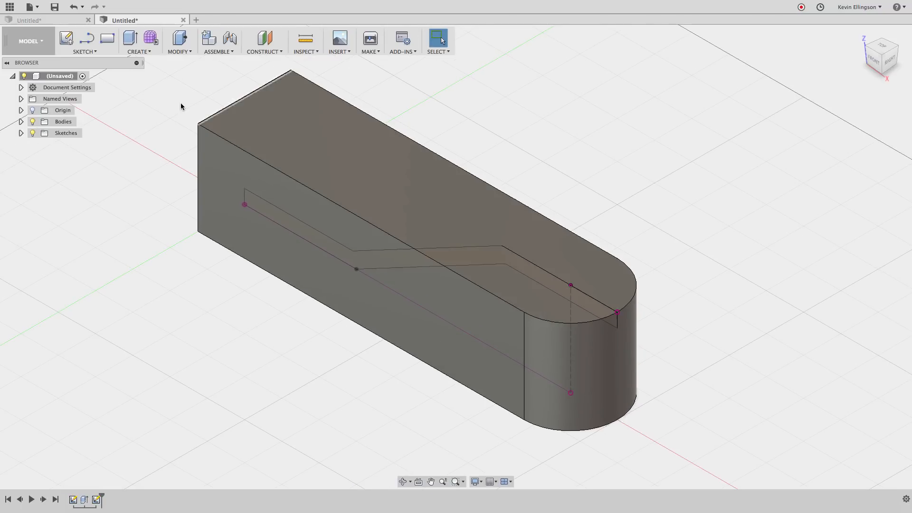
- Extrude the thin stepped strip profile symmetrically with an Intersect operation, previewed through the body
left_click(138, 41)
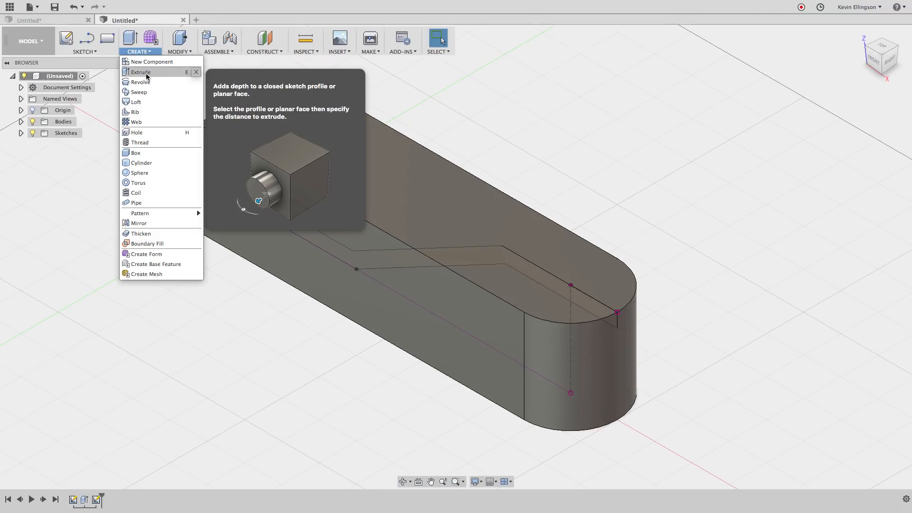
left_click(141, 72)
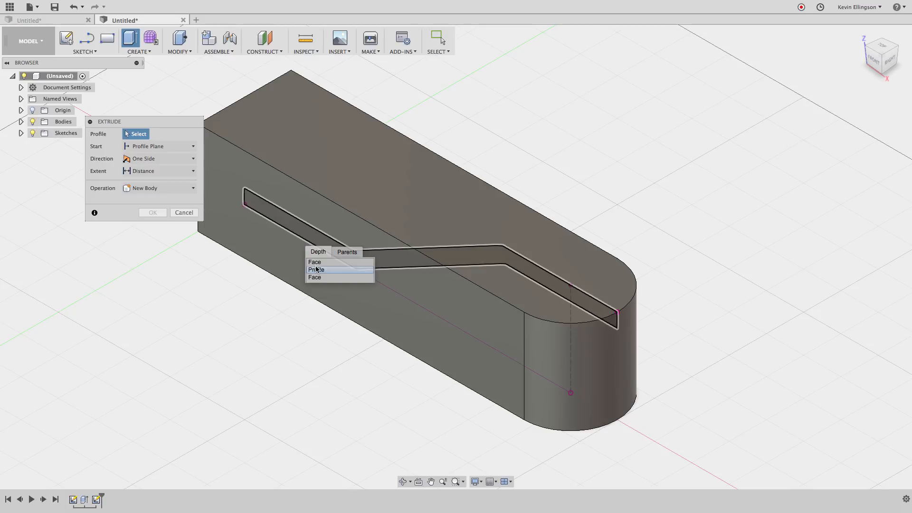
left_click(315, 269)
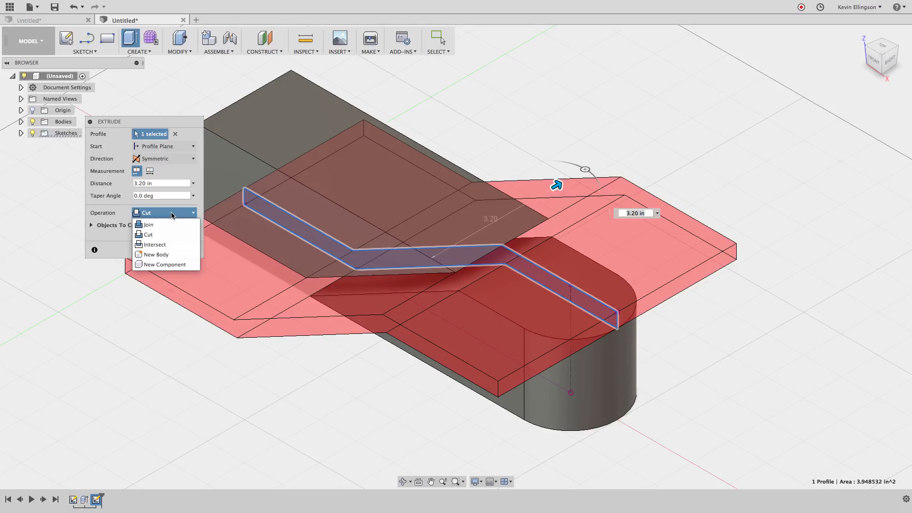
mouse_move(147, 224)
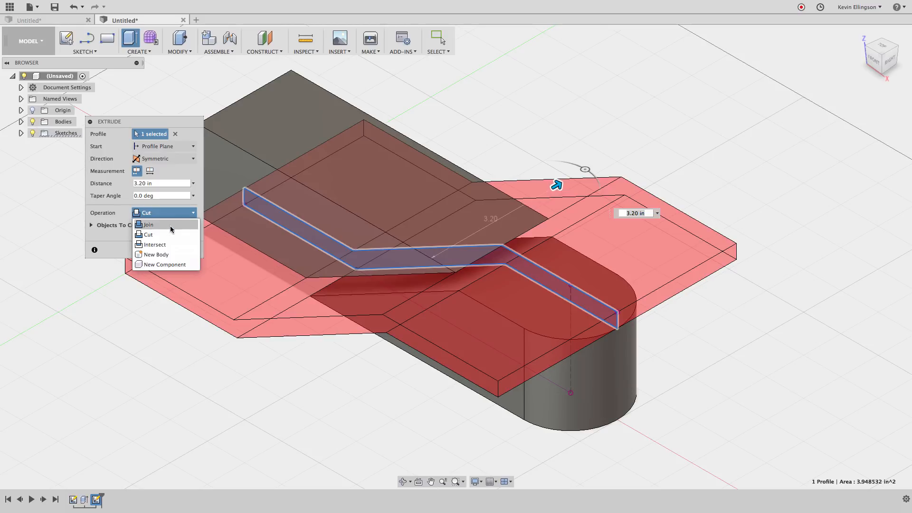
left_click(155, 244)
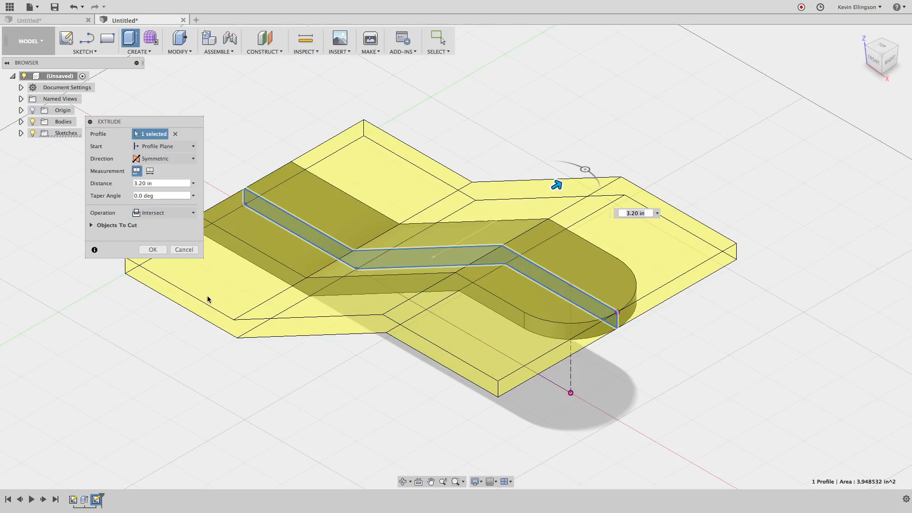
mouse_move(229, 295)
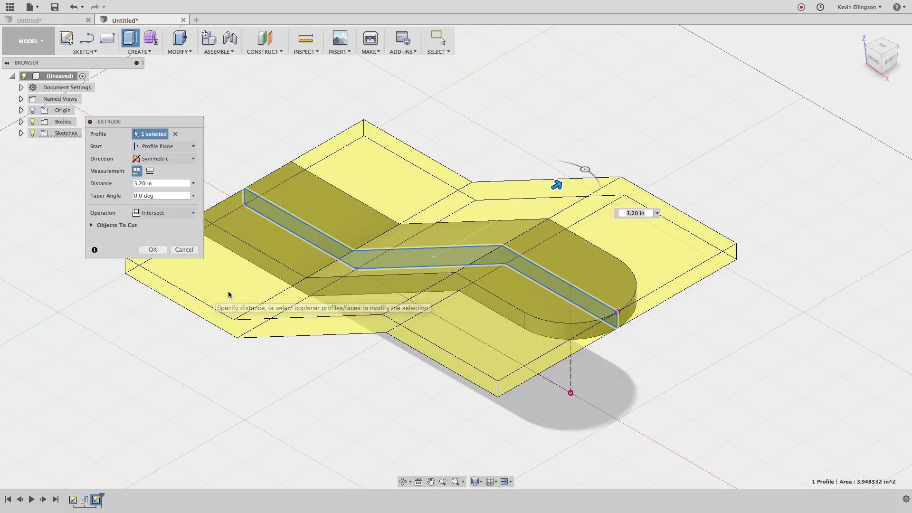
mouse_move(460, 277)
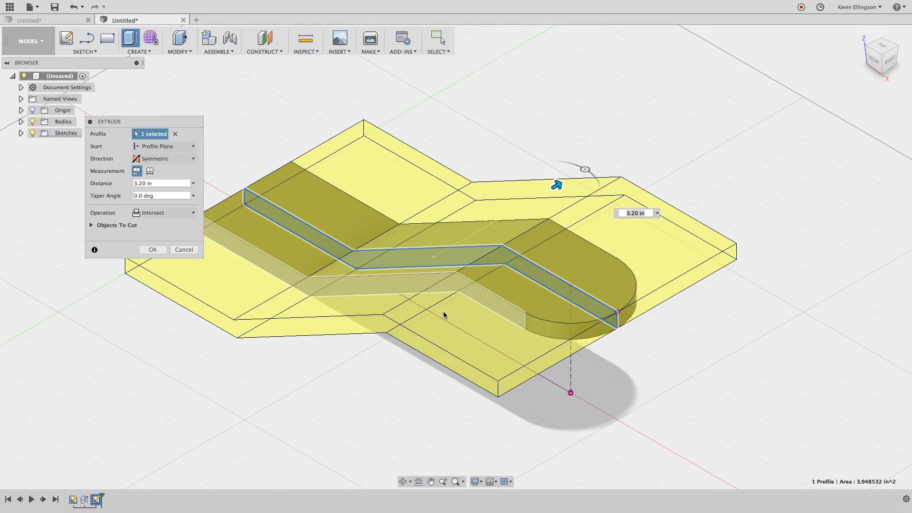
mouse_move(389, 367)
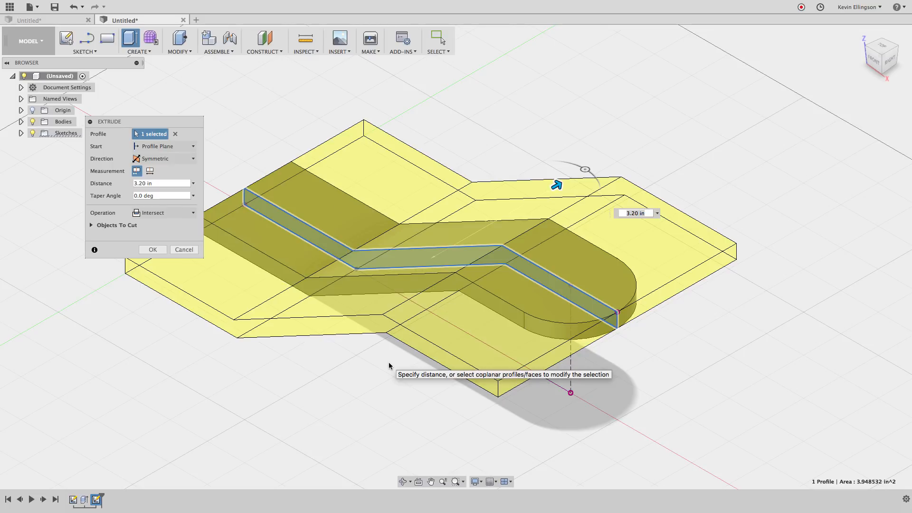
mouse_move(438, 301)
type("4")
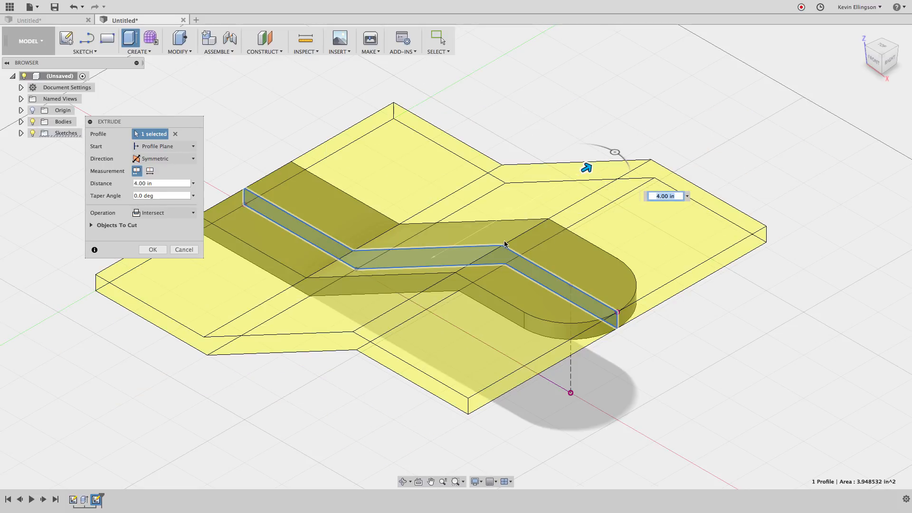
mouse_move(338, 387)
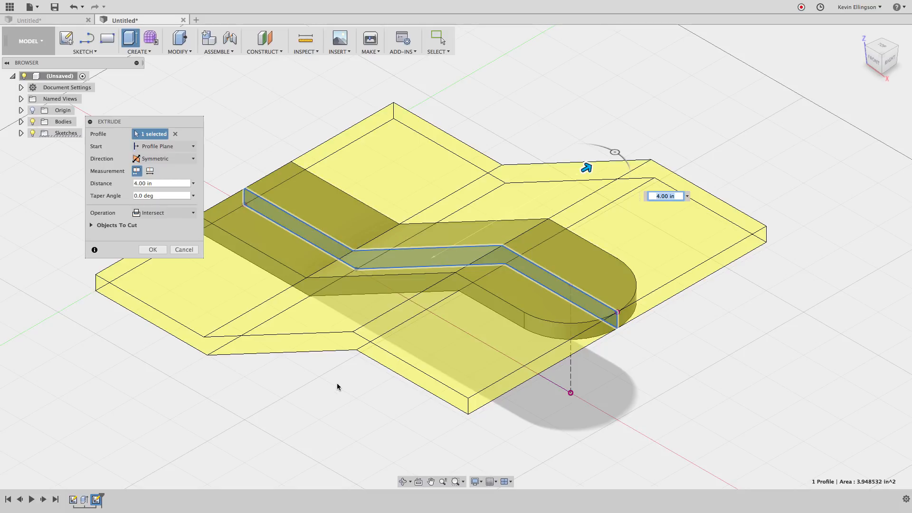
mouse_move(151, 258)
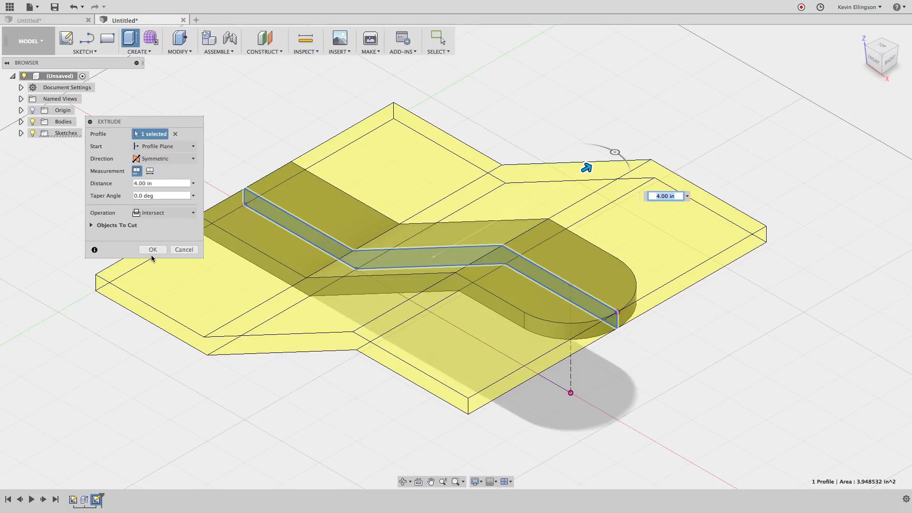
- Confirm the intersect extrusion, then try a fillet on the first bend edge and cancel it
left_click(152, 249)
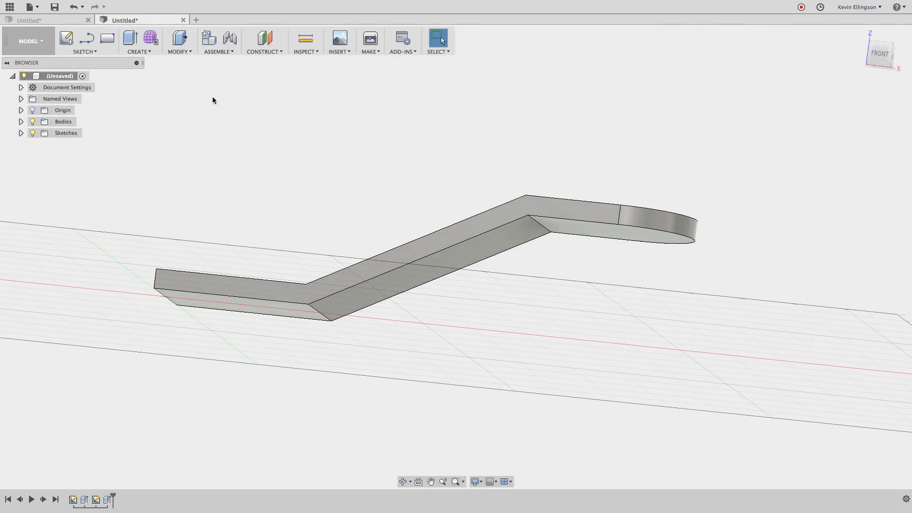
left_click(180, 41)
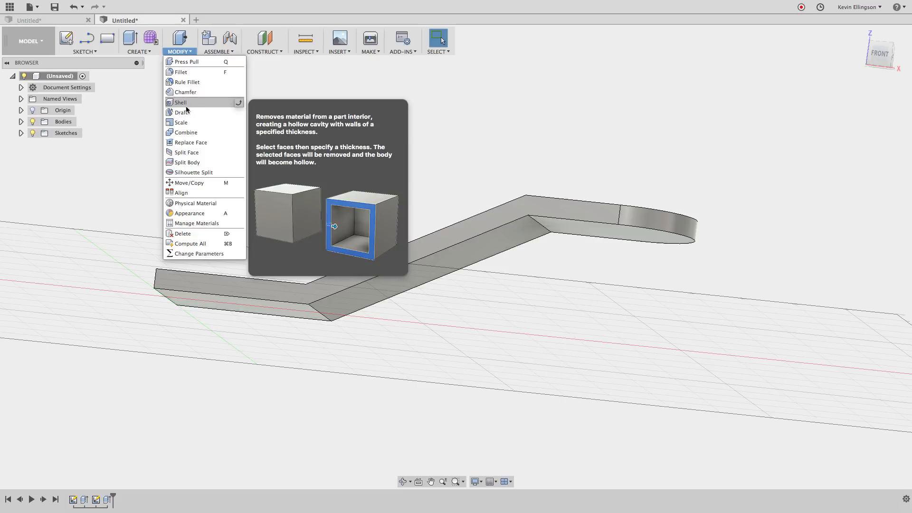
mouse_move(192, 71)
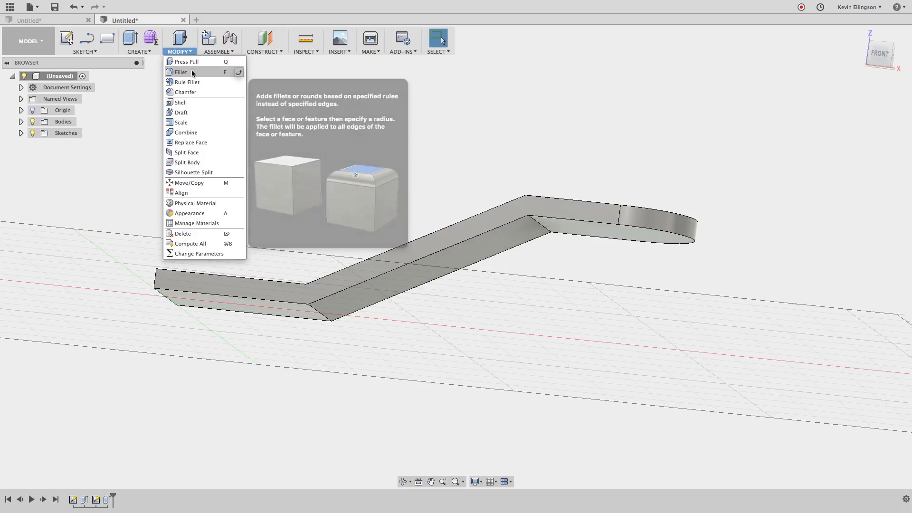
left_click(181, 72)
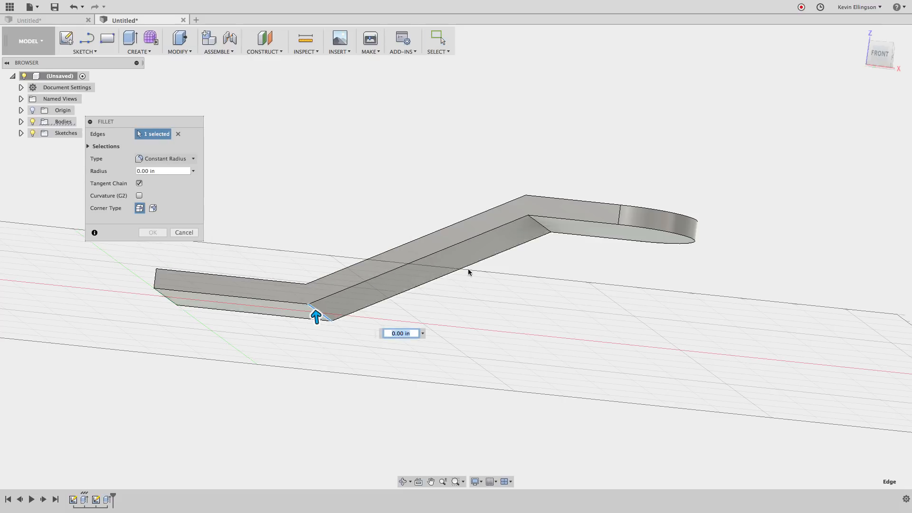
left_click(540, 224)
type(".5")
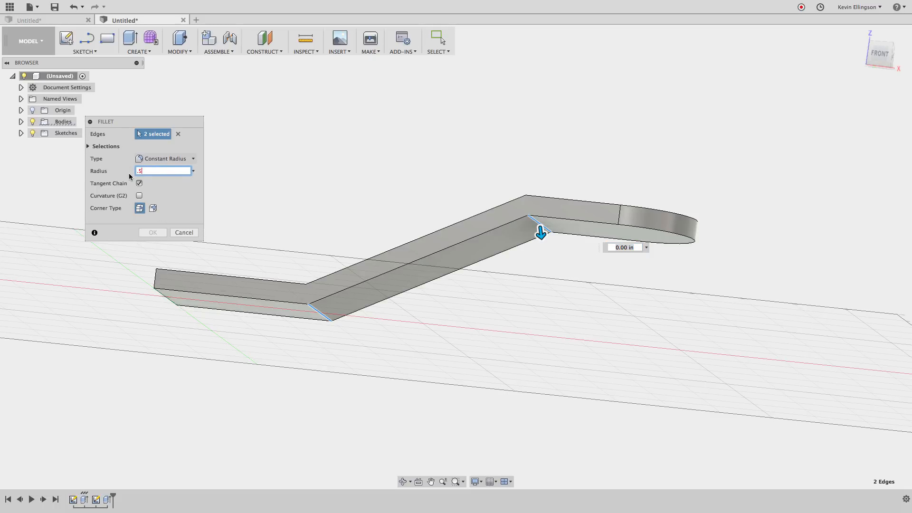
left_click(152, 232)
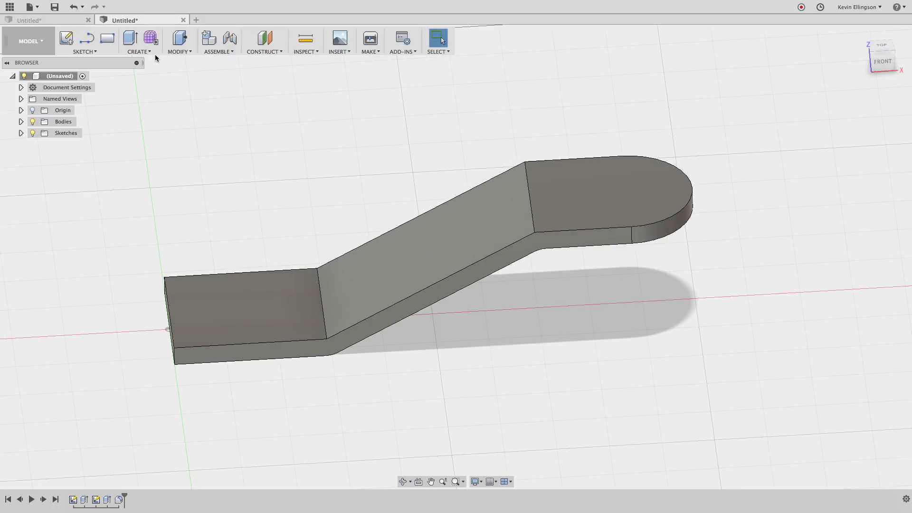
- Fillet both bend edges of the stepped bar with a .875 in radius
left_click(179, 41)
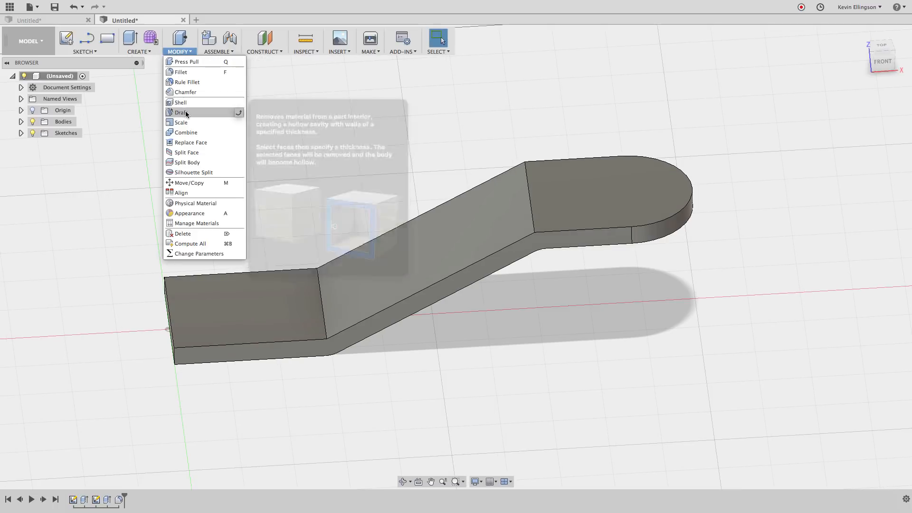
left_click(181, 71)
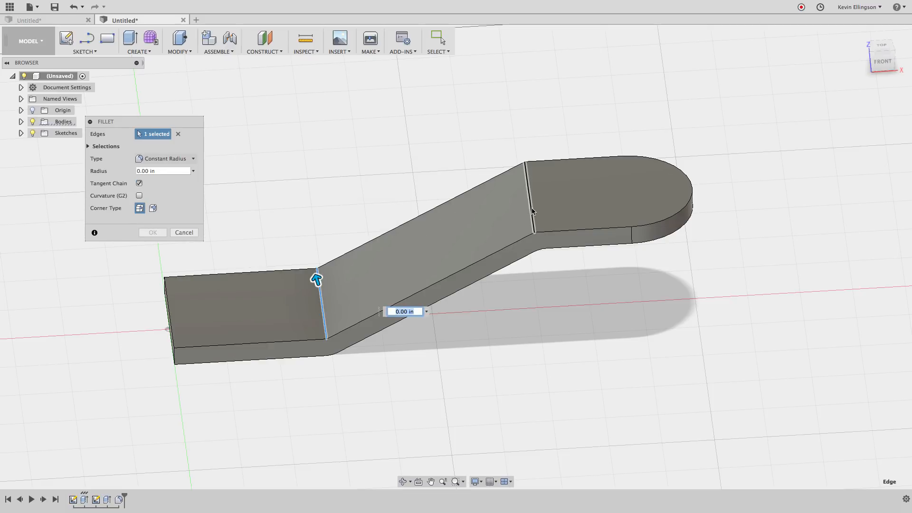
left_click(528, 201)
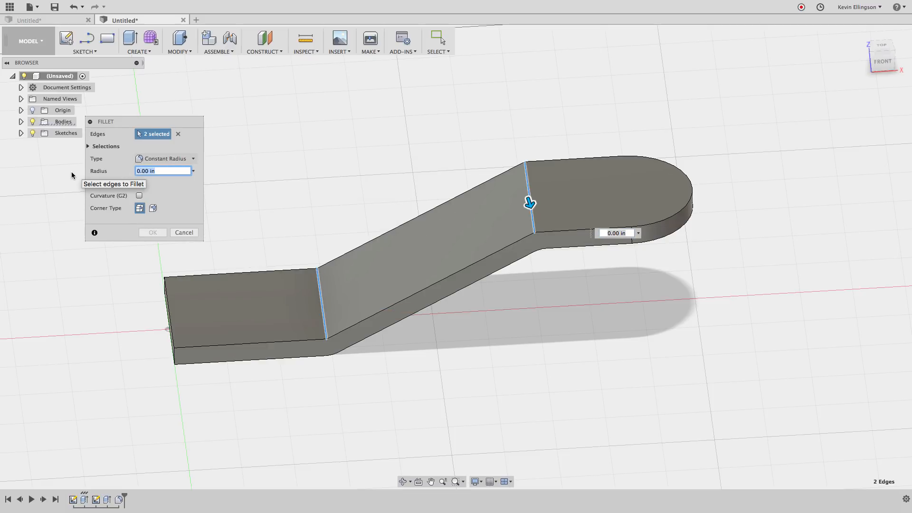
type(".5")
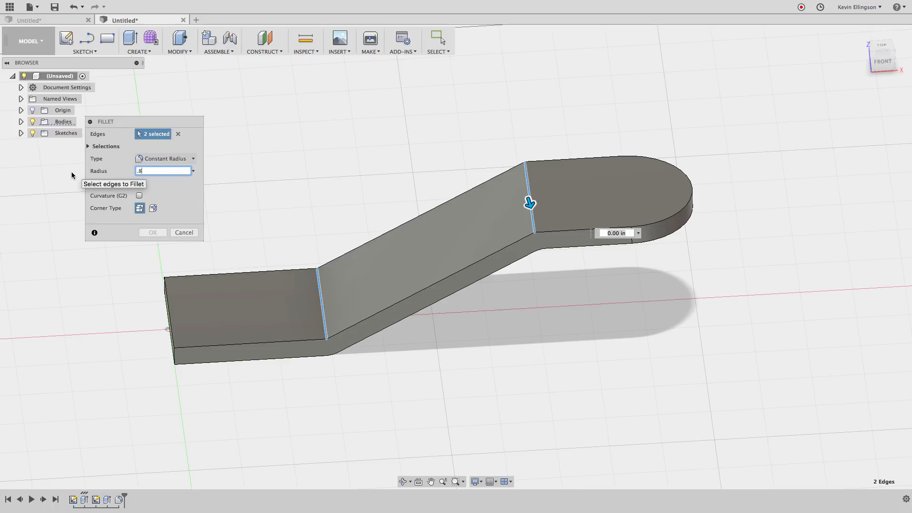
type(".875")
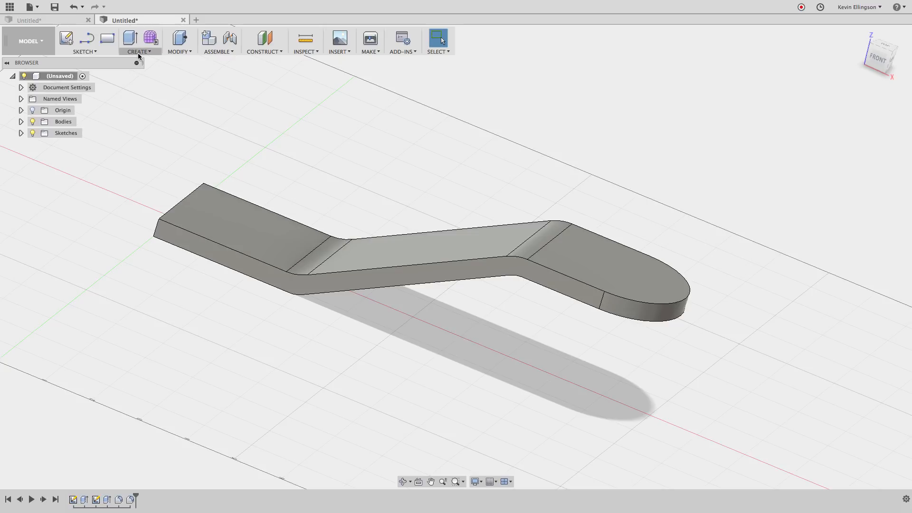
left_click(139, 41)
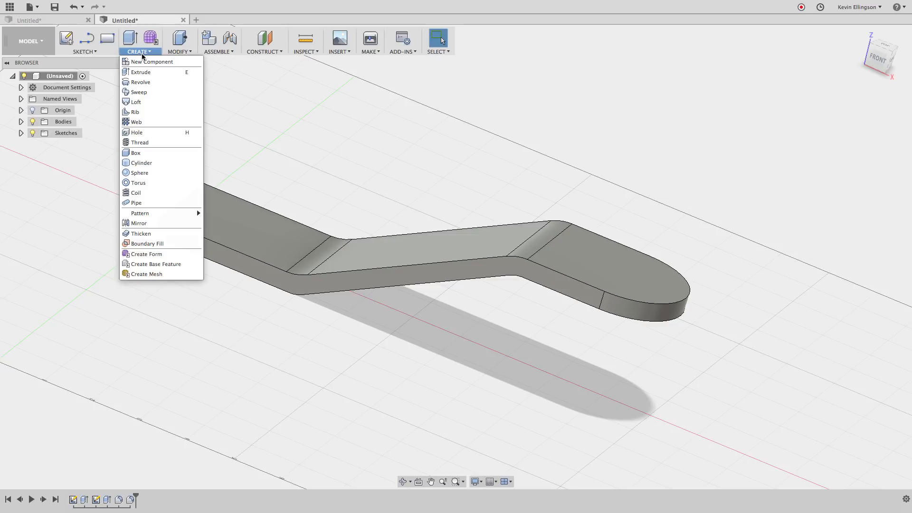
left_click(141, 81)
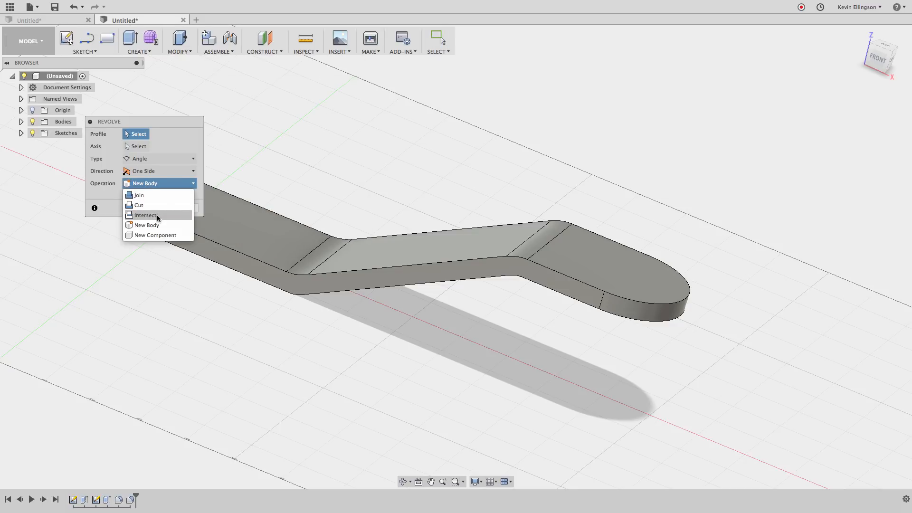
left_click(138, 41)
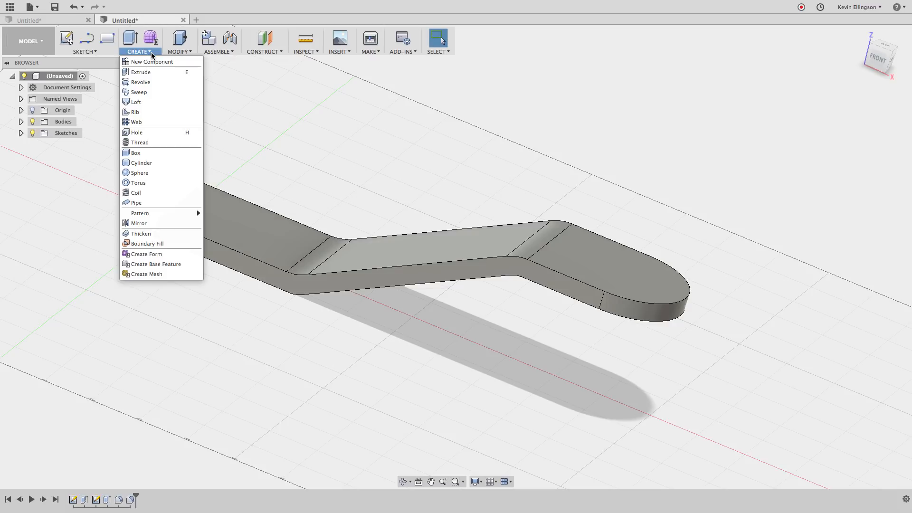
left_click(135, 101)
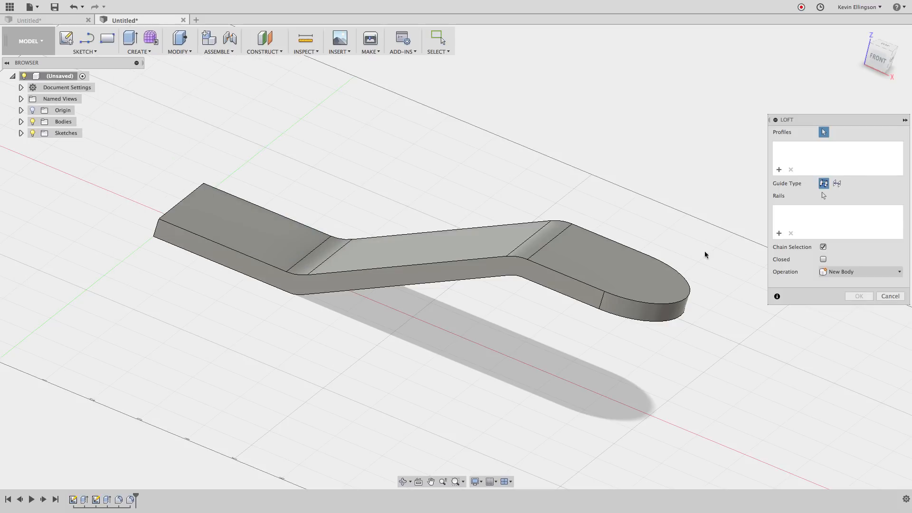
left_click(860, 271)
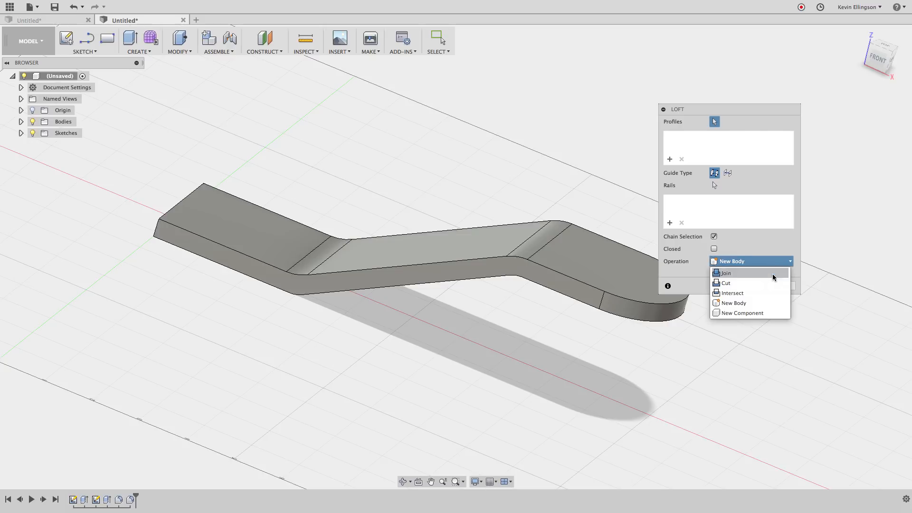
left_click(731, 303)
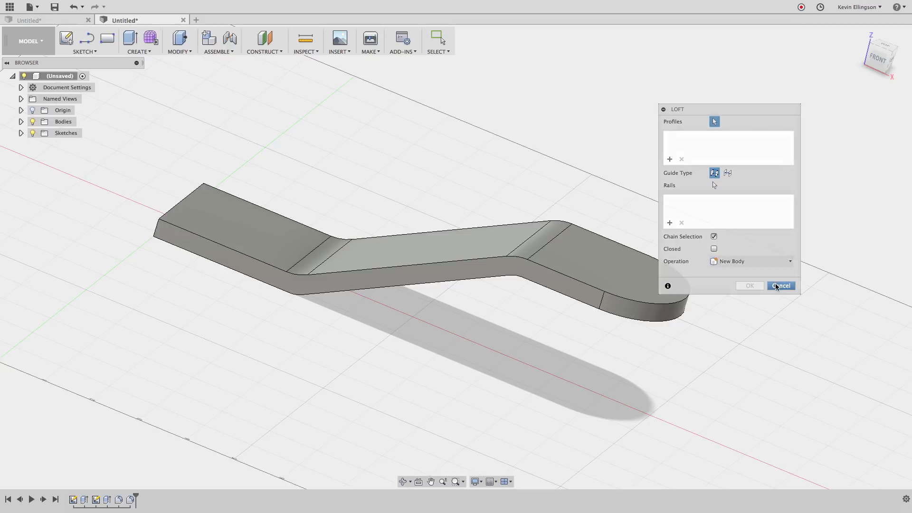
left_click(781, 286)
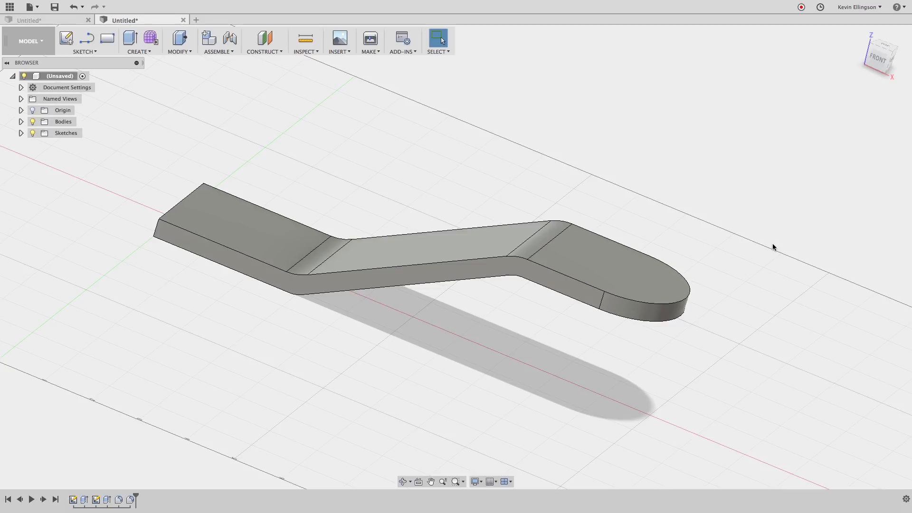